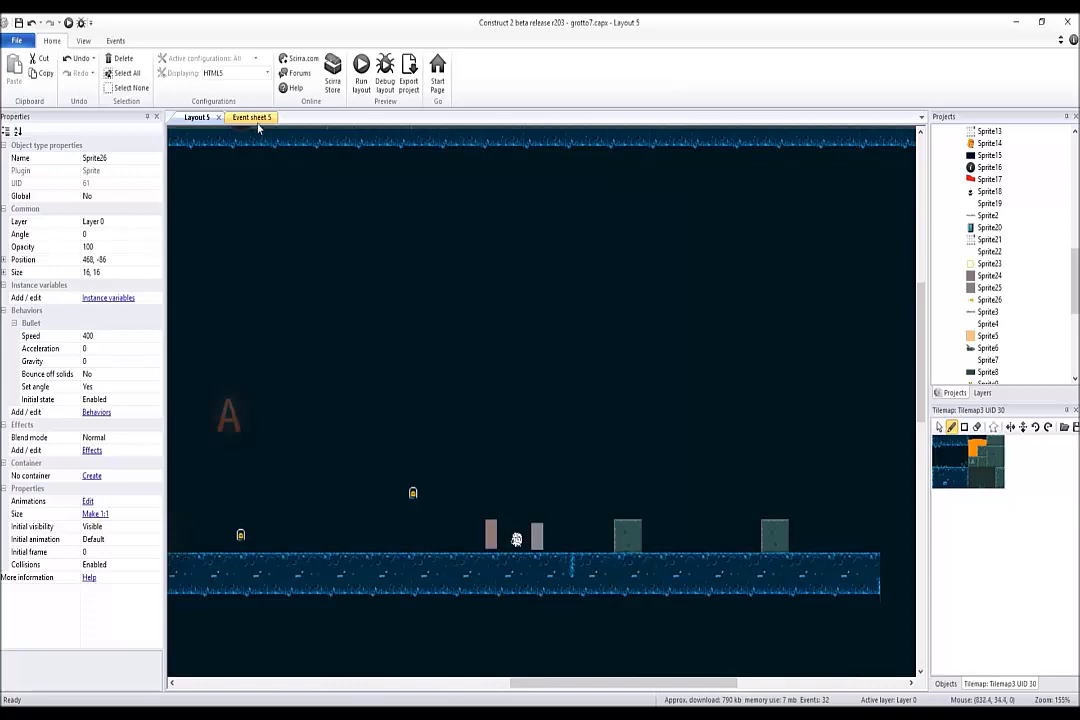
# - Review the event sheet's global variables, return to the level layout and run a game preview
pyautogui.click(252, 116)
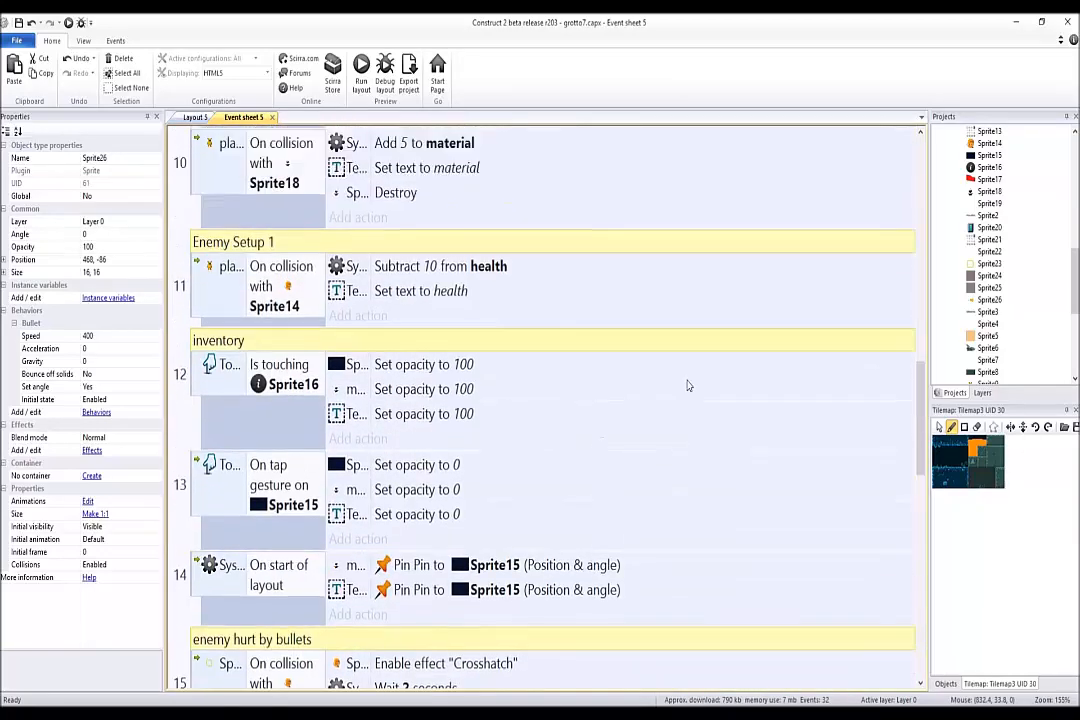
pyautogui.scroll(-3)
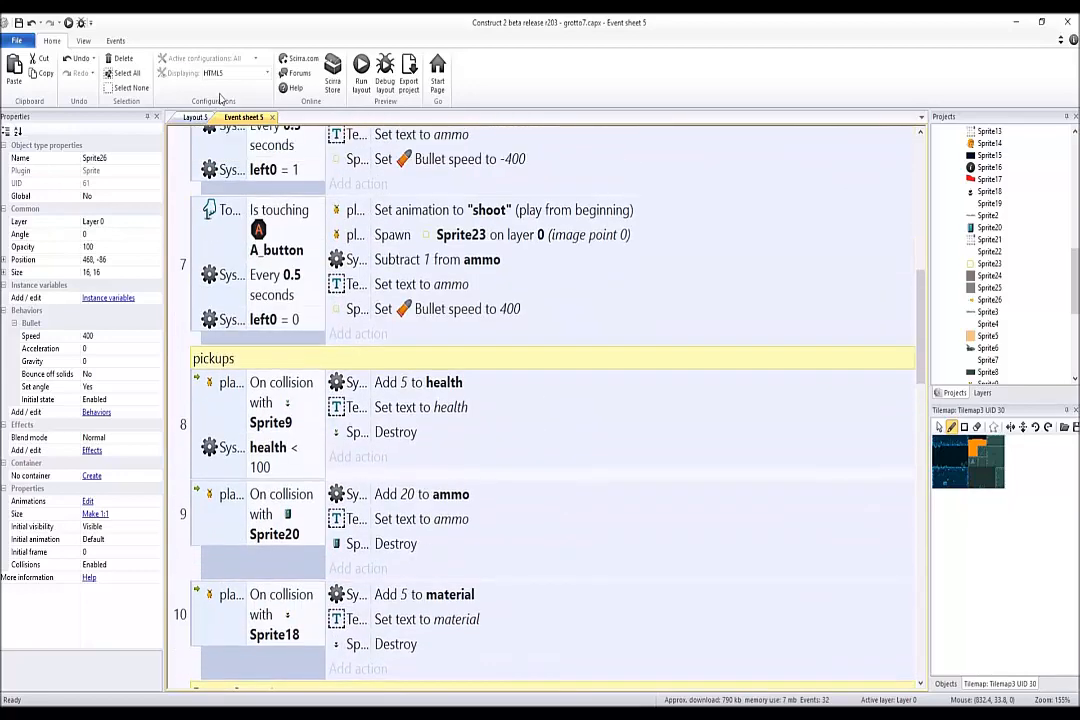
pyautogui.click(196, 116)
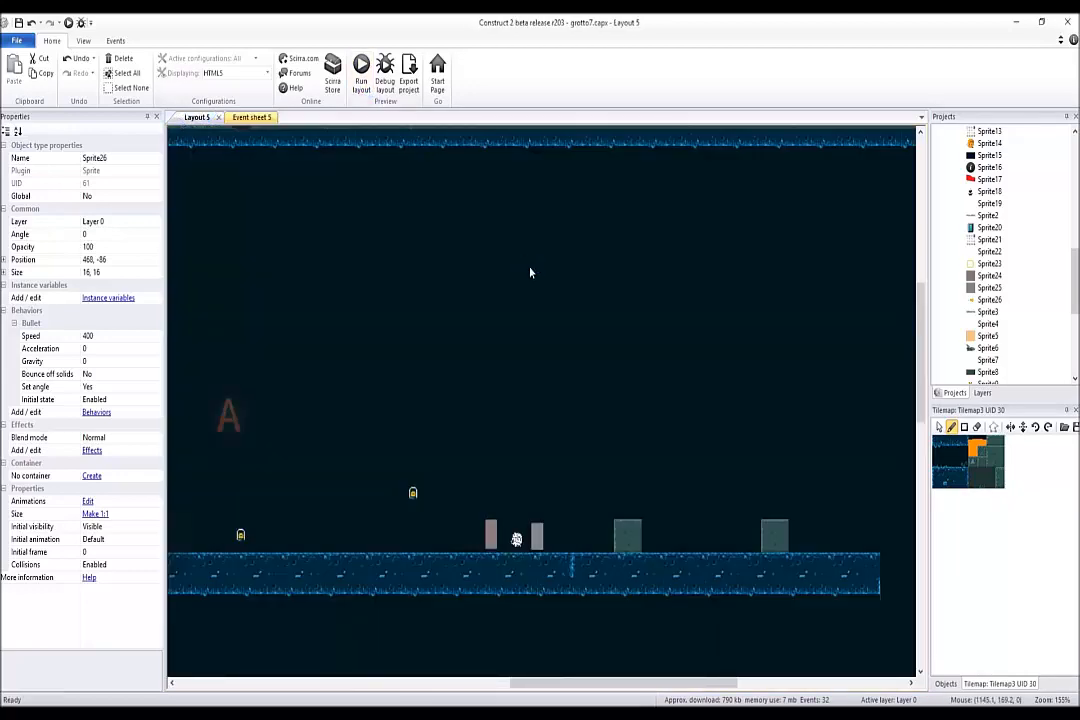
pyautogui.click(360, 64)
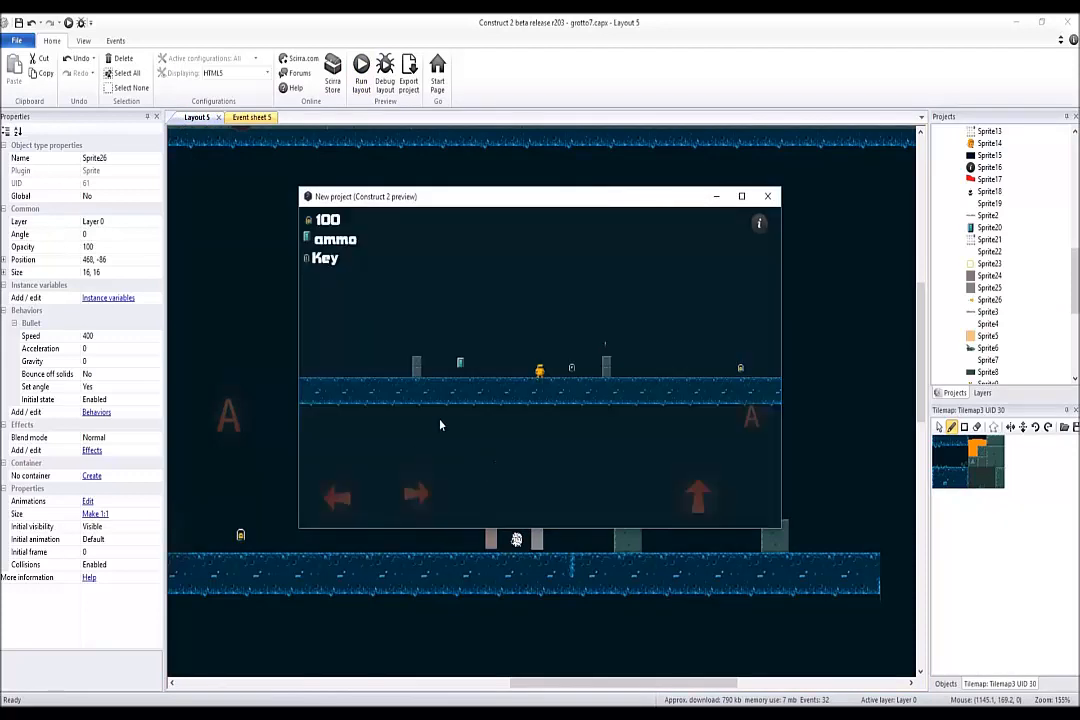
pyautogui.moveTo(660, 372)
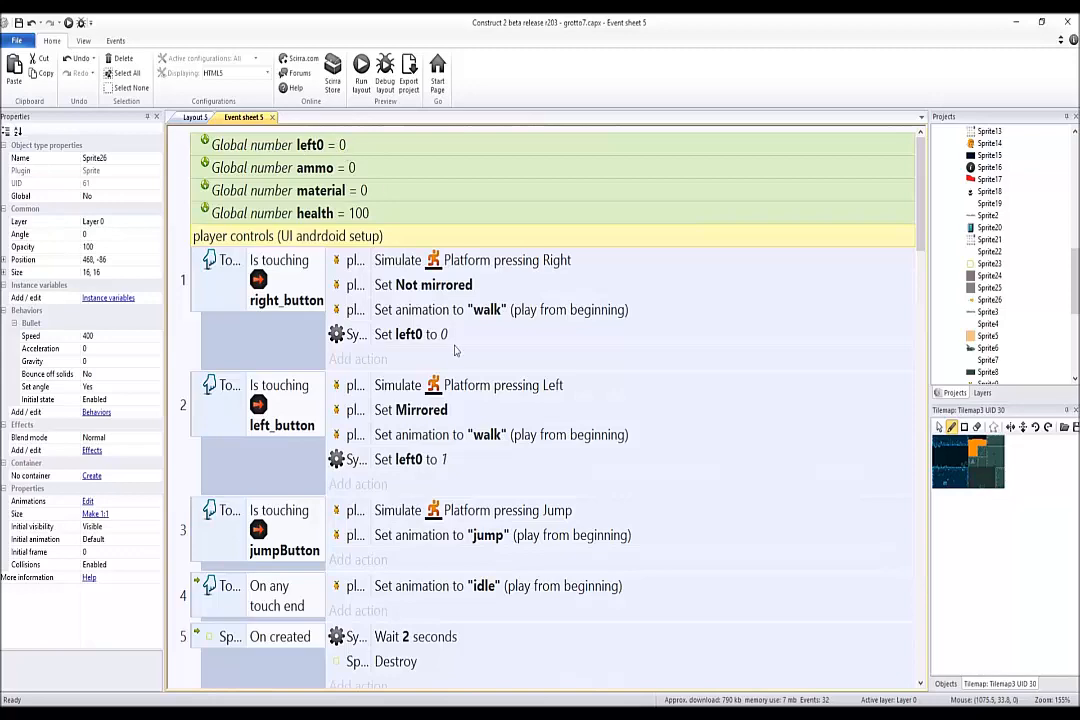
pyautogui.scroll(-3)
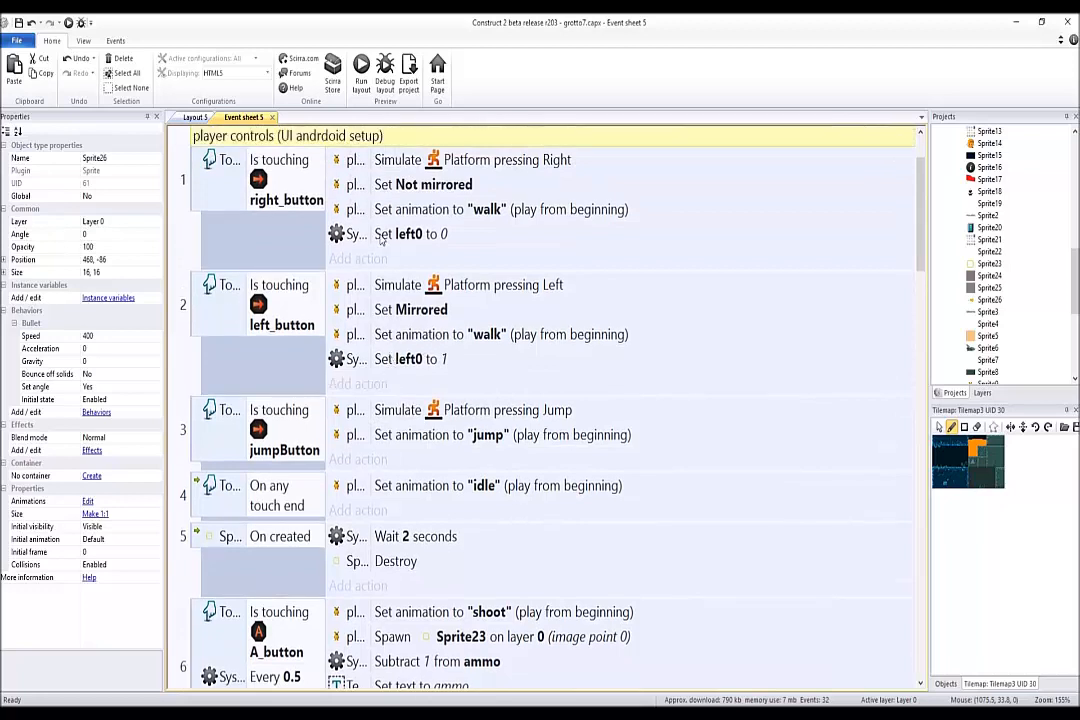
pyautogui.click(410, 232)
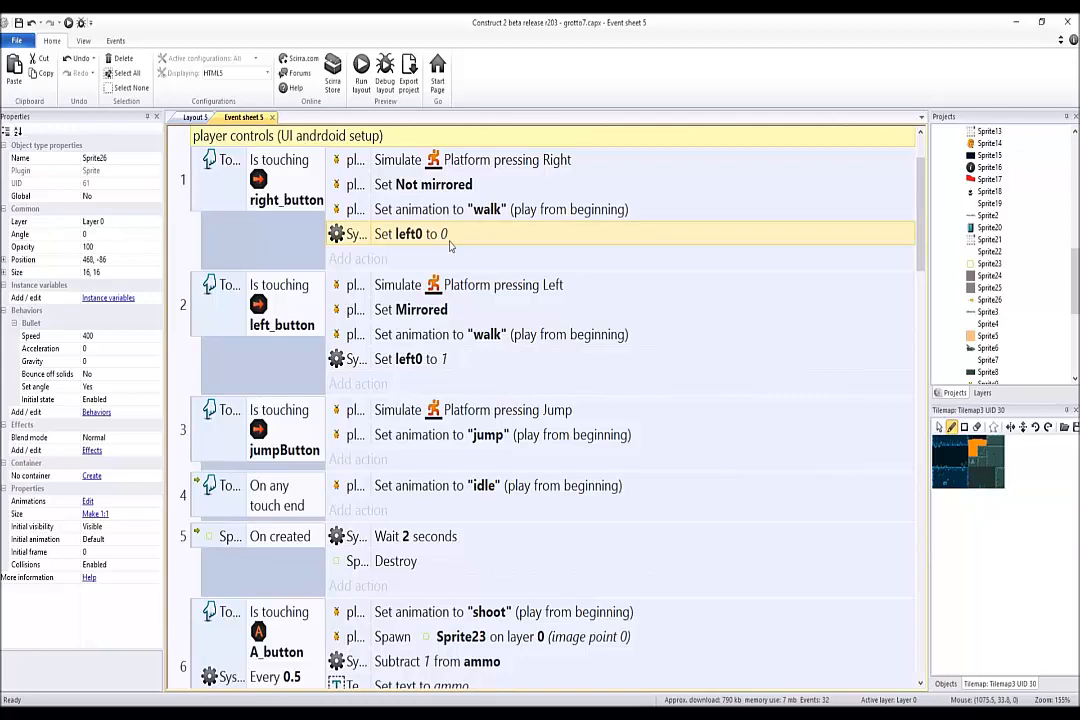
pyautogui.scroll(-3)
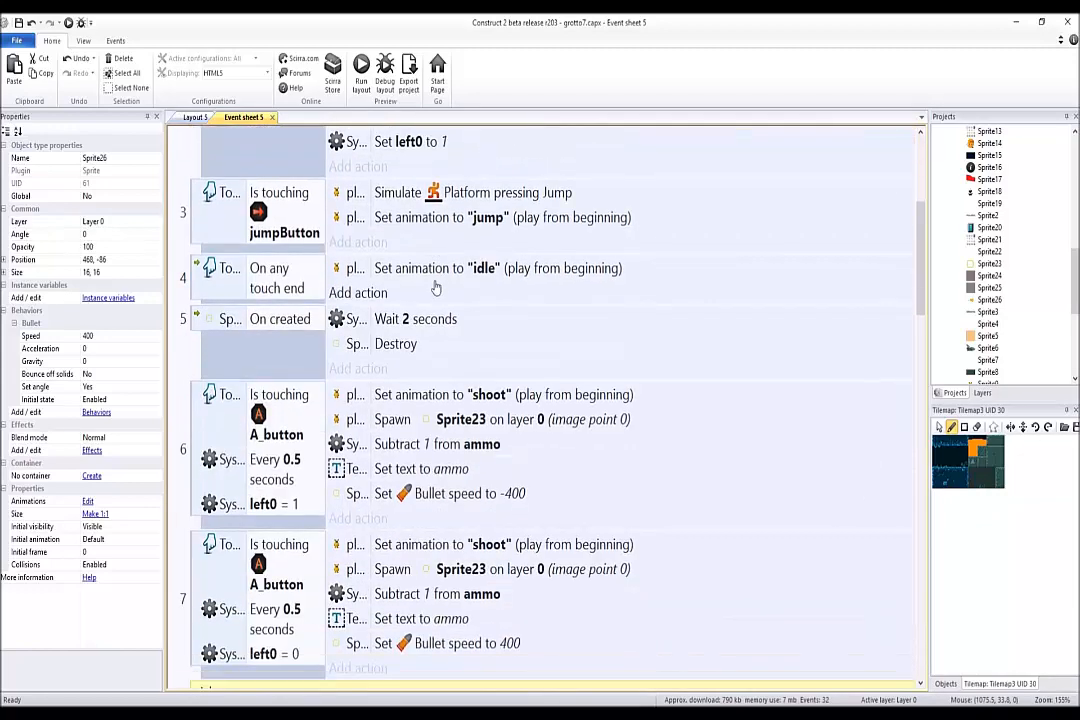
pyautogui.scroll(-3)
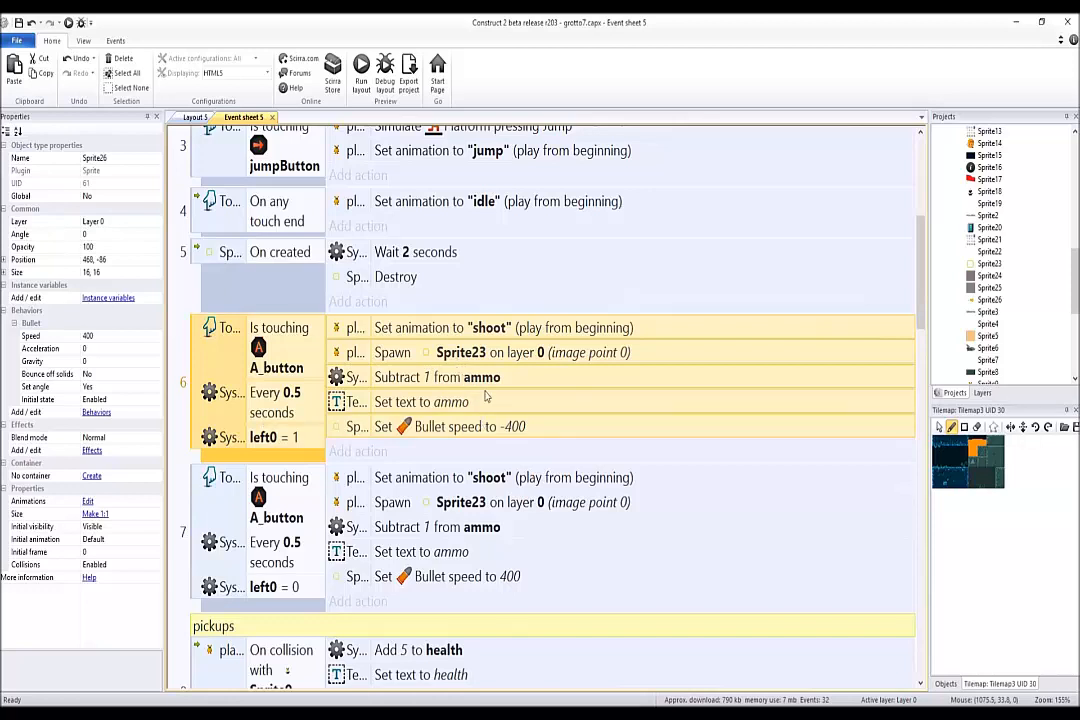
pyautogui.scroll(-3)
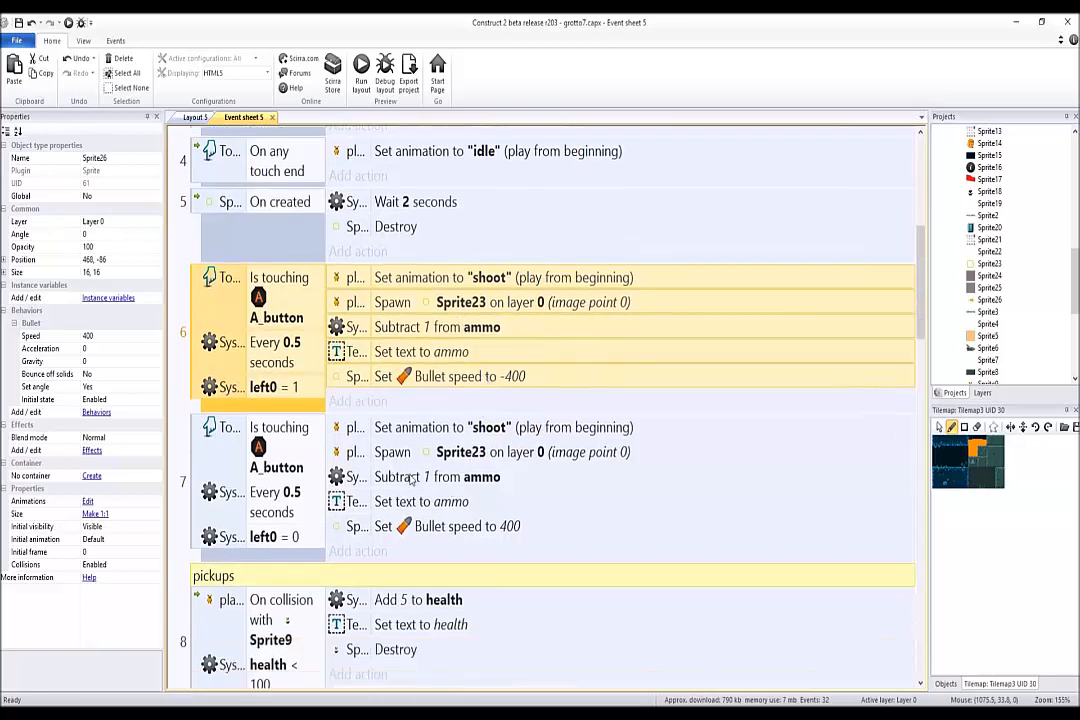
pyautogui.scroll(-3)
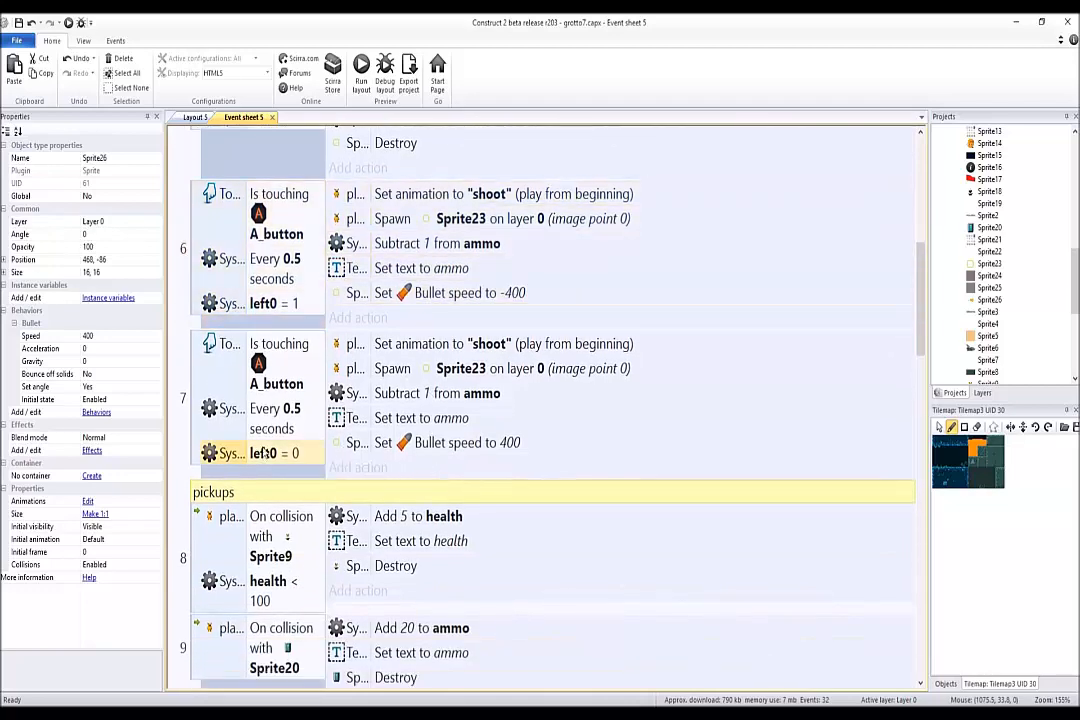
pyautogui.click(276, 302)
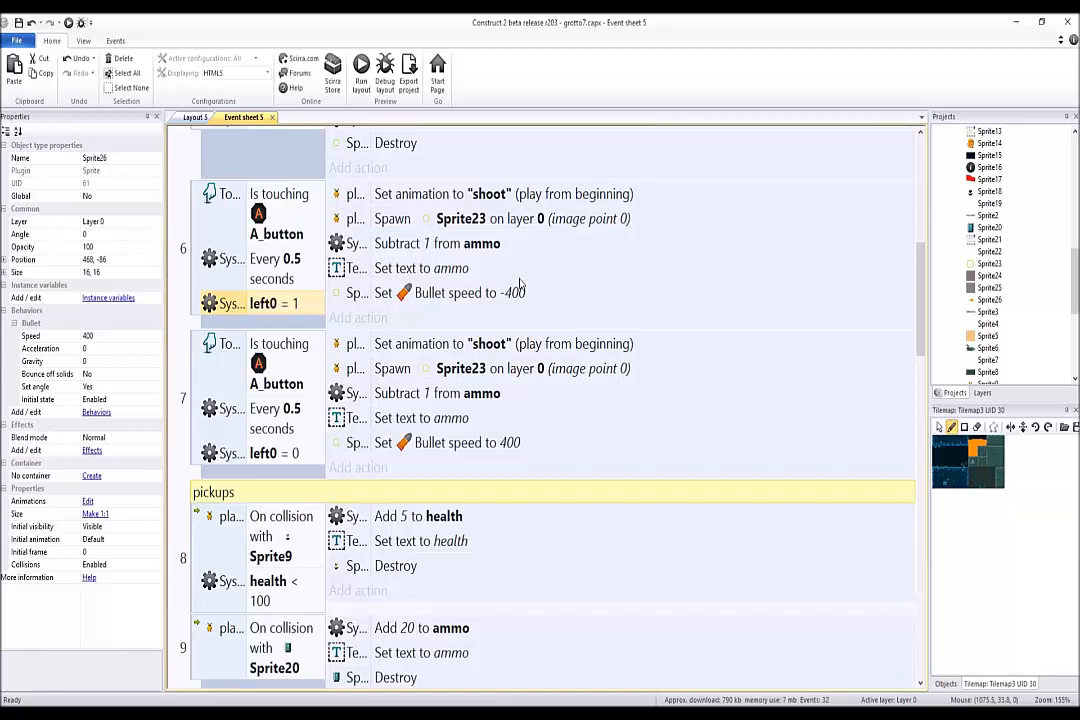
pyautogui.scroll(-3)
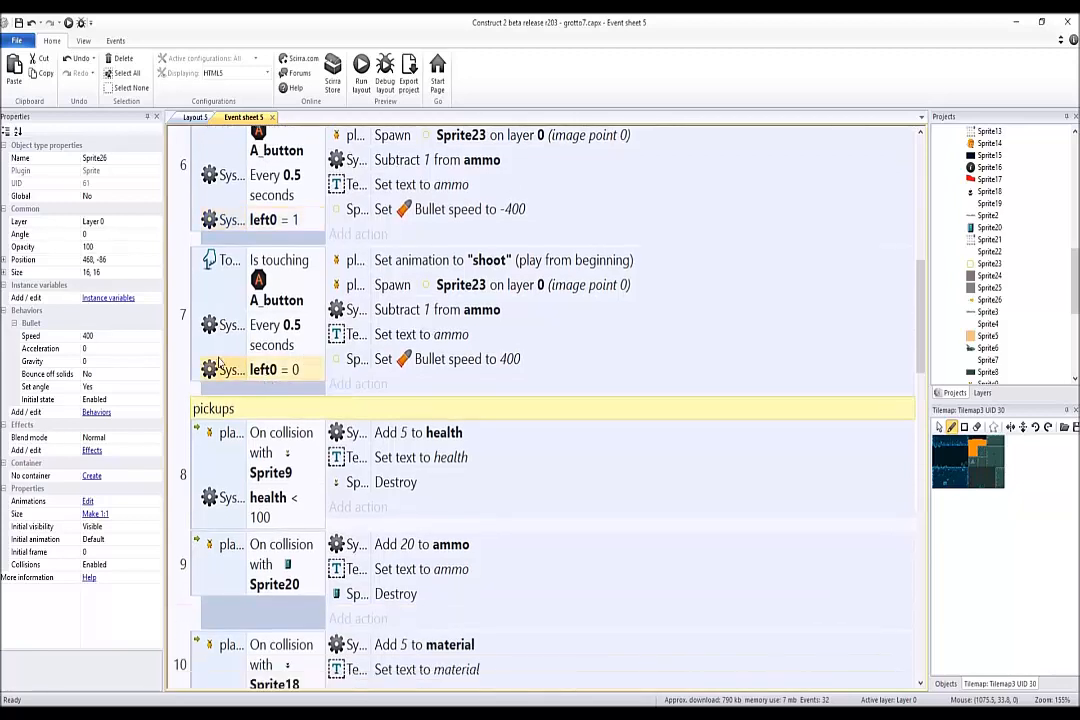
pyautogui.moveTo(452, 342)
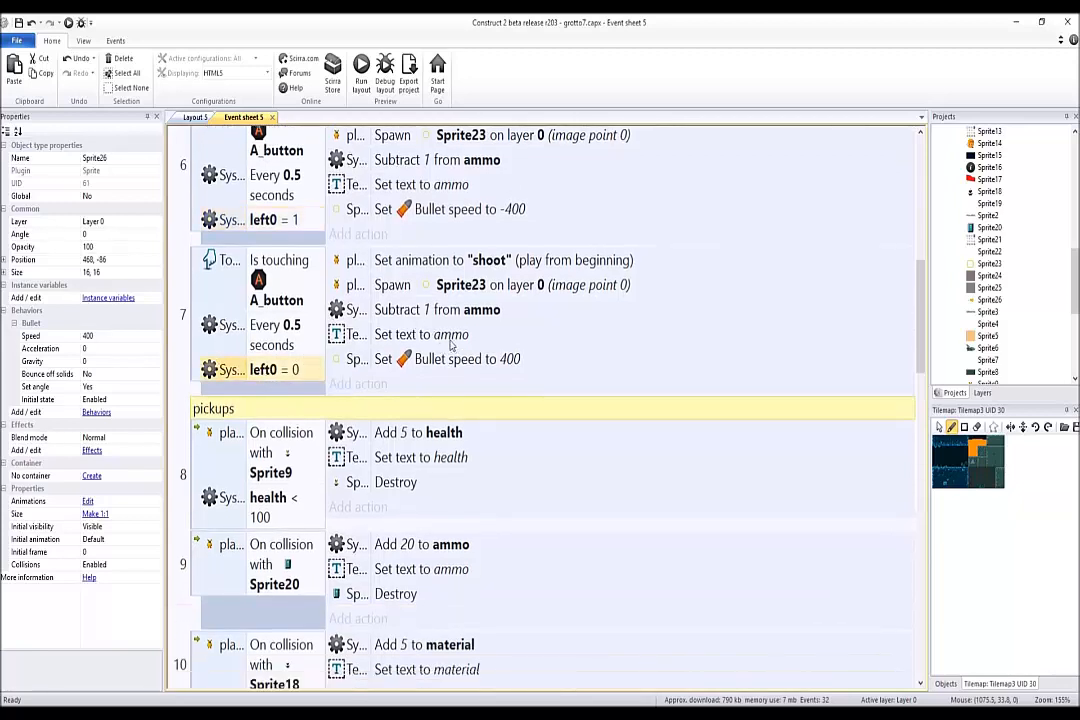
pyautogui.moveTo(516, 344)
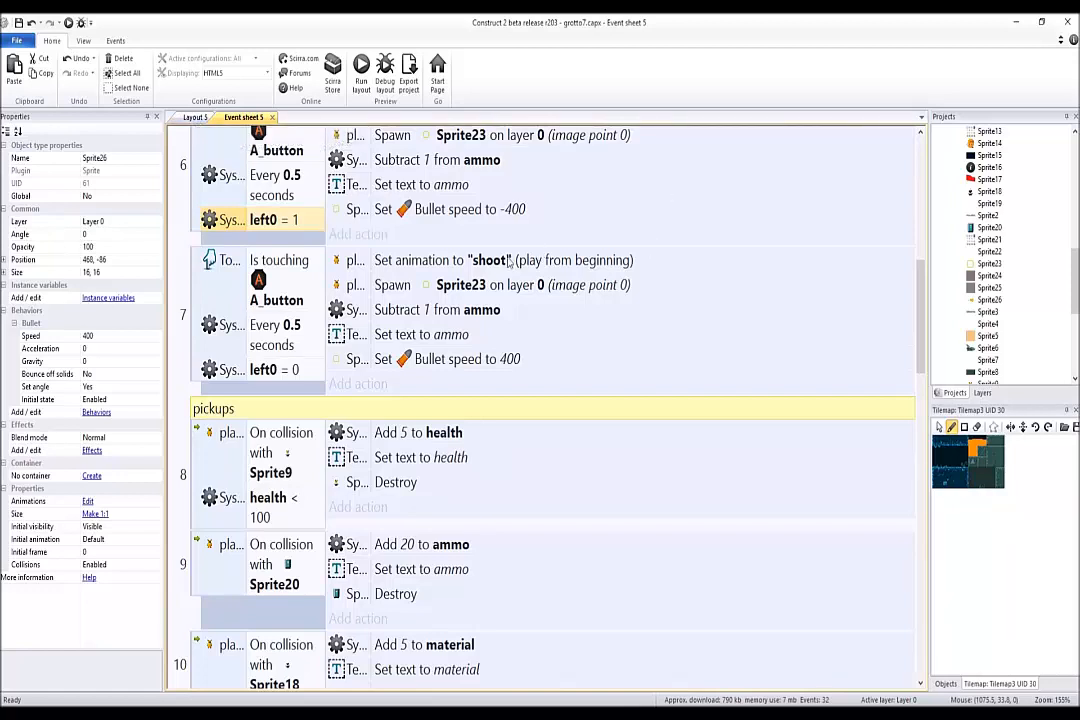
# - Scroll to the end of the event sheet to reach the enemy AI line-of-sight events
pyautogui.scroll(-3)
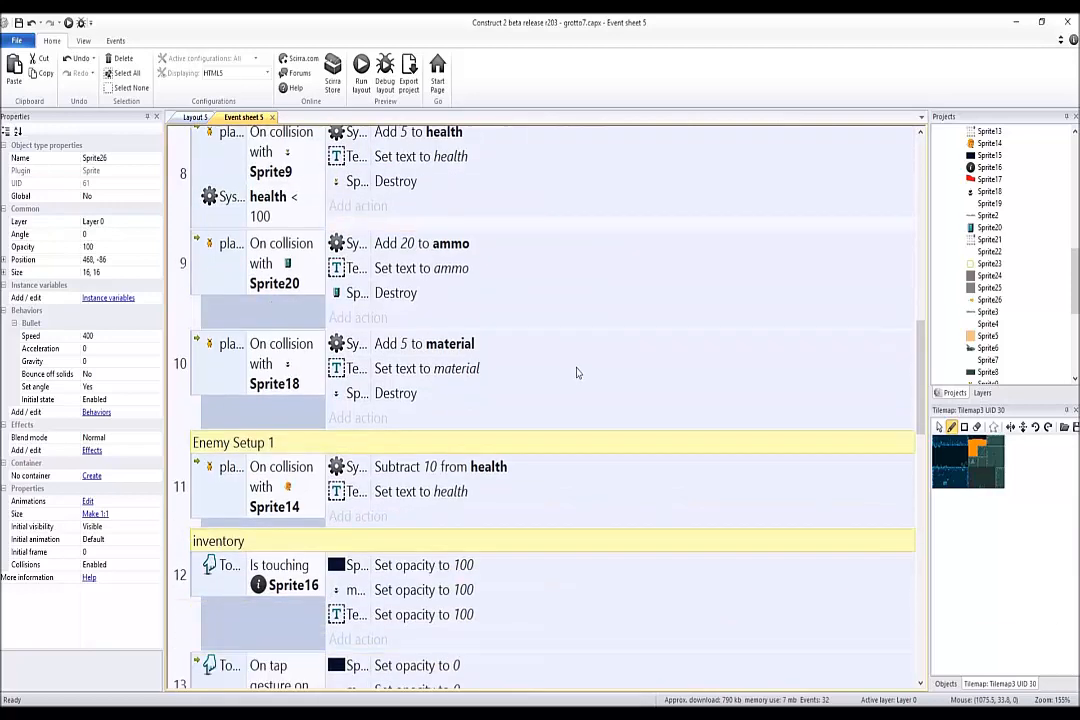
pyautogui.scroll(-3)
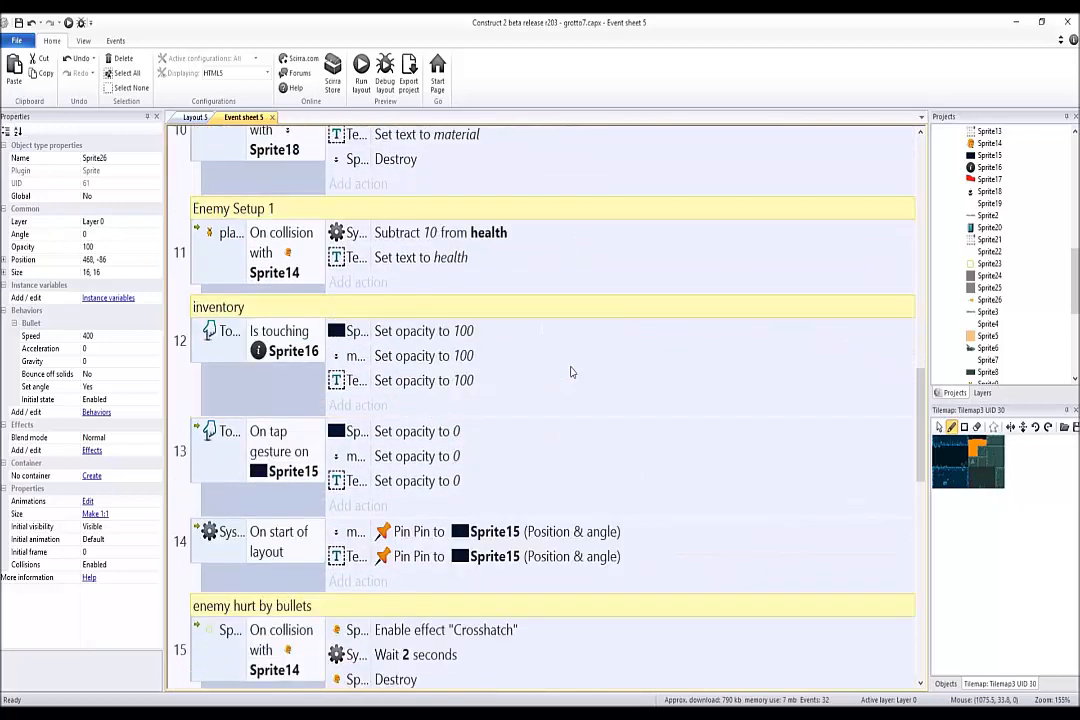
pyautogui.scroll(-3)
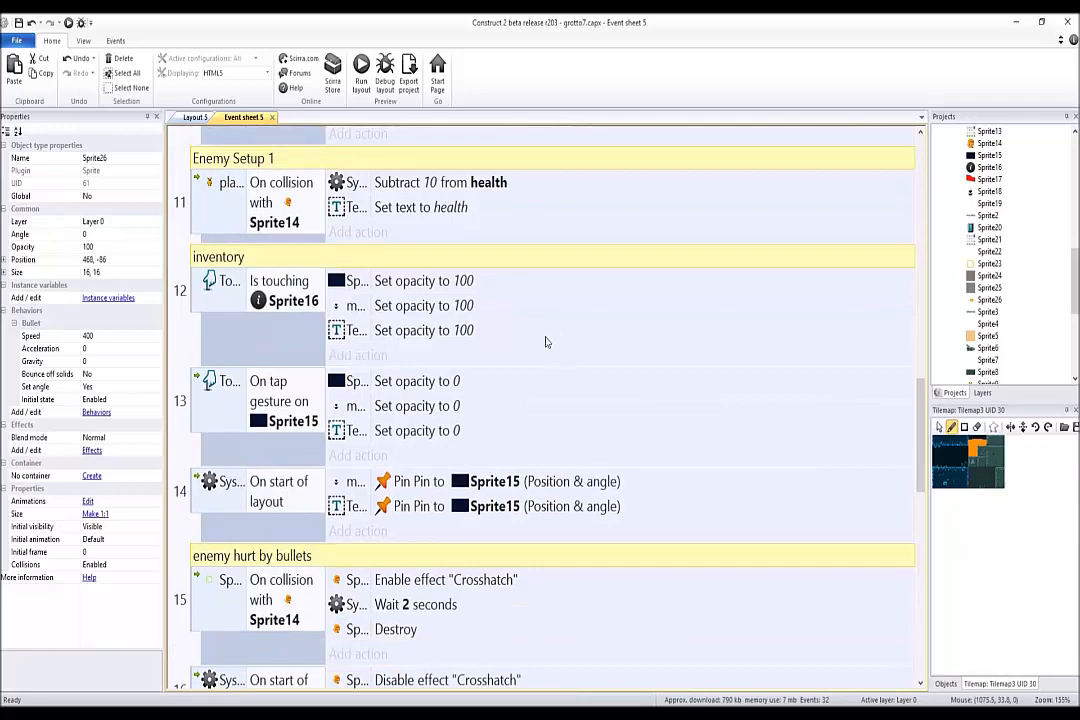
pyautogui.scroll(-3)
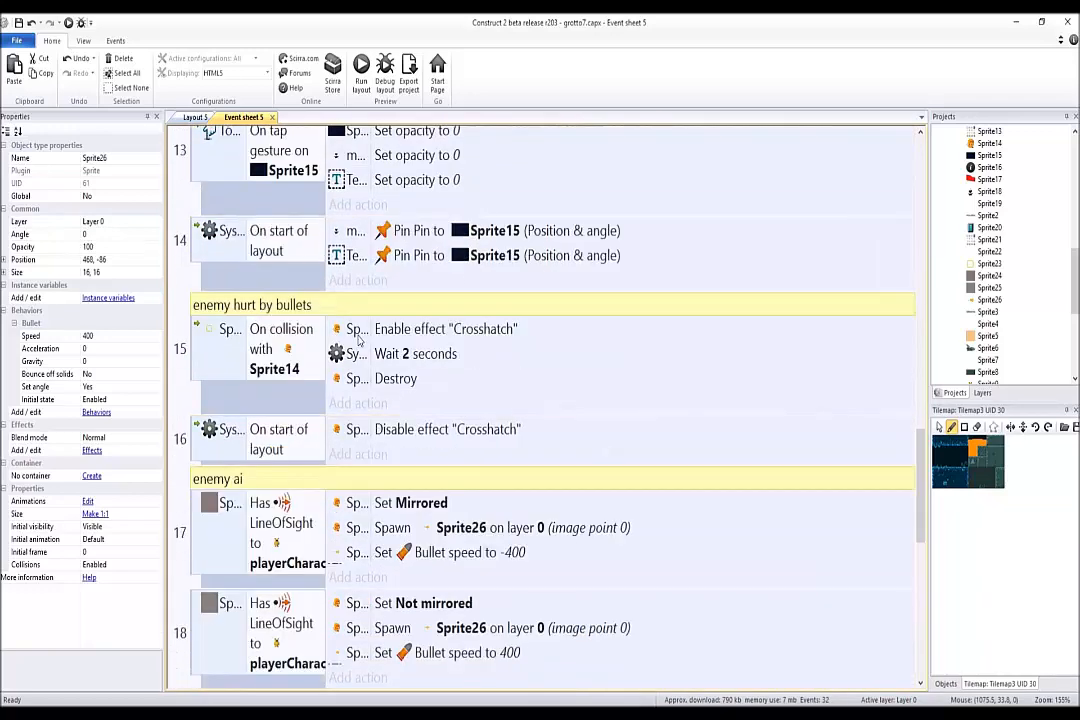
pyautogui.scroll(-3)
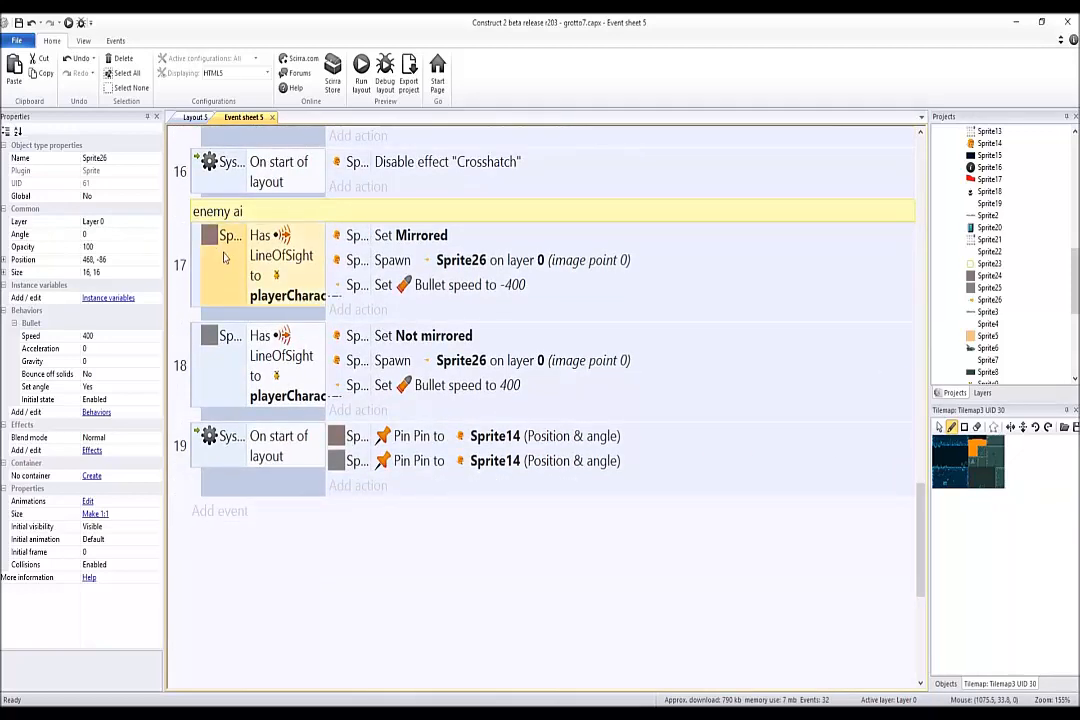
pyautogui.moveTo(244, 208)
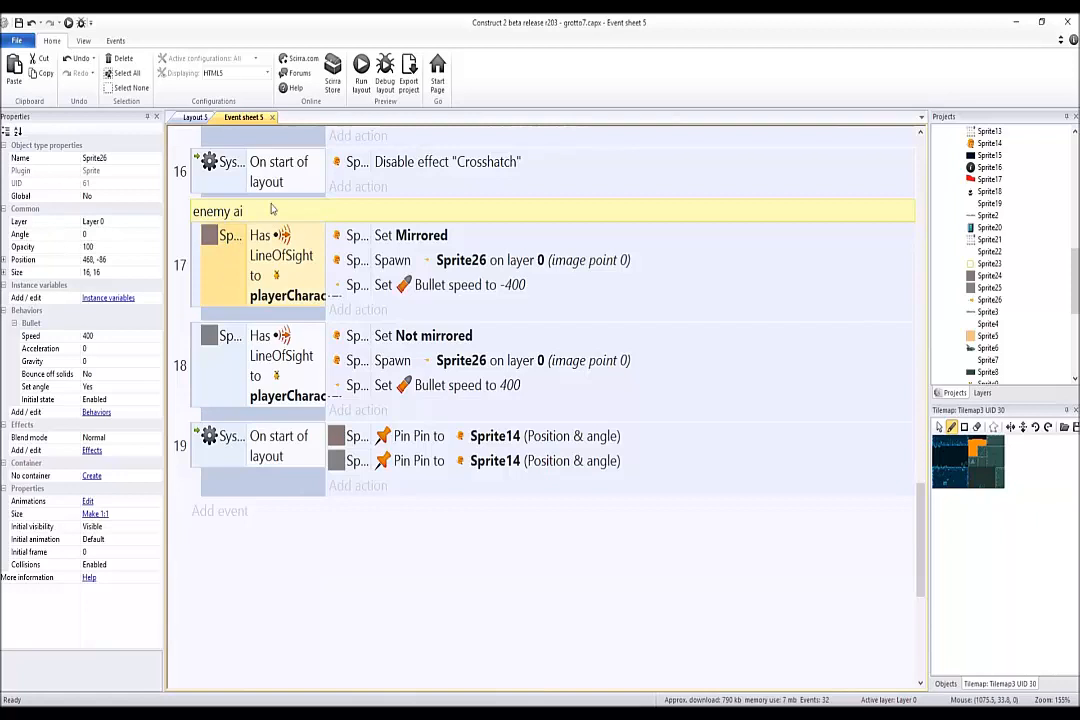
pyautogui.click(196, 116)
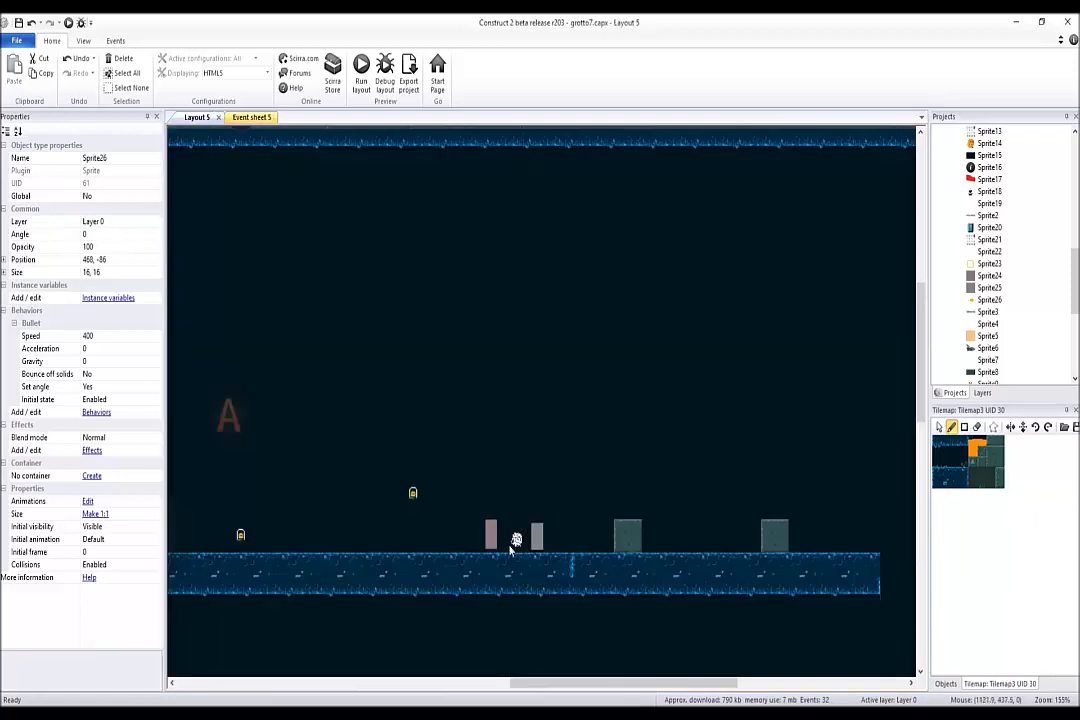
pyautogui.click(516, 540)
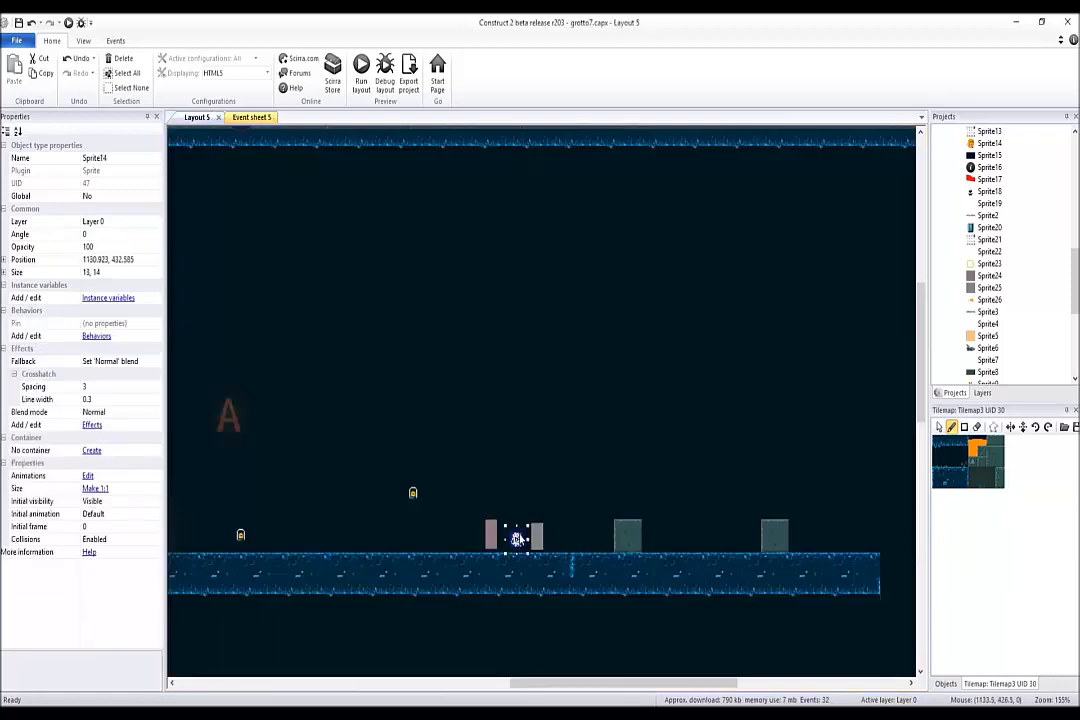
pyautogui.moveTo(508, 476)
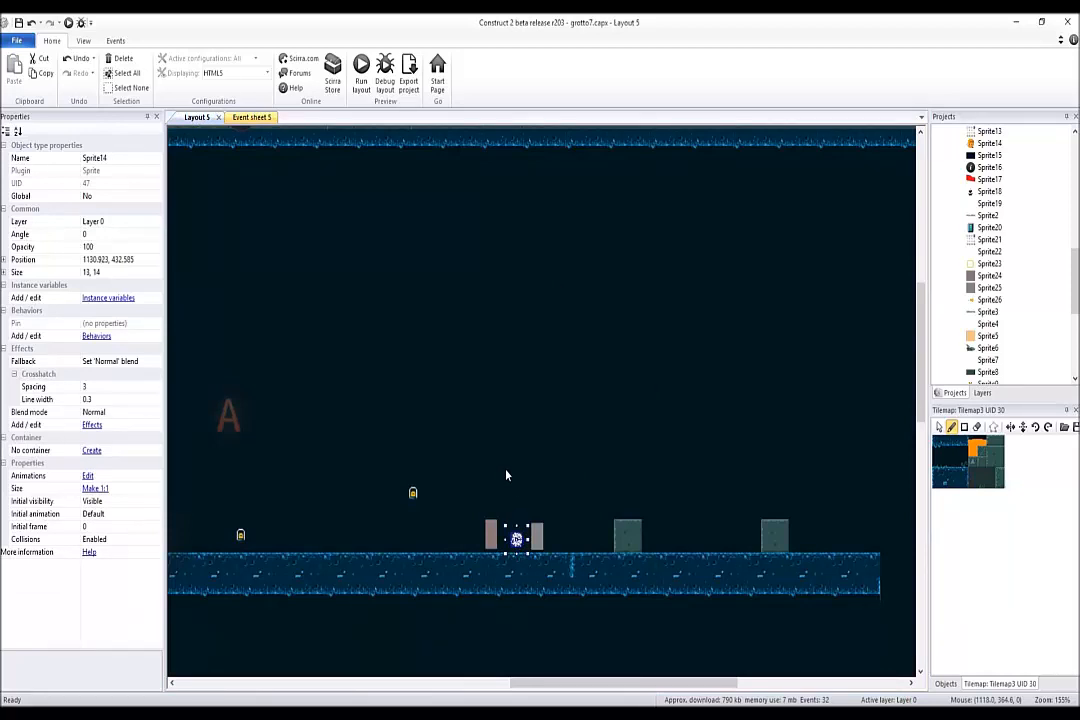
pyautogui.click(532, 536)
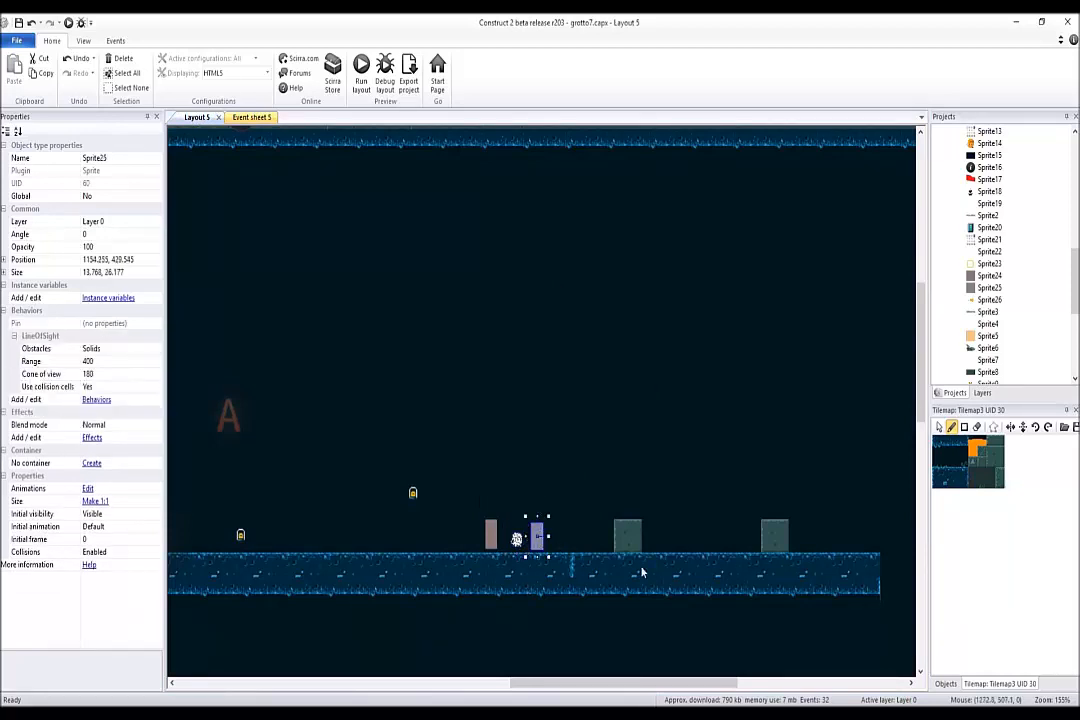
pyautogui.rightClick(642, 570)
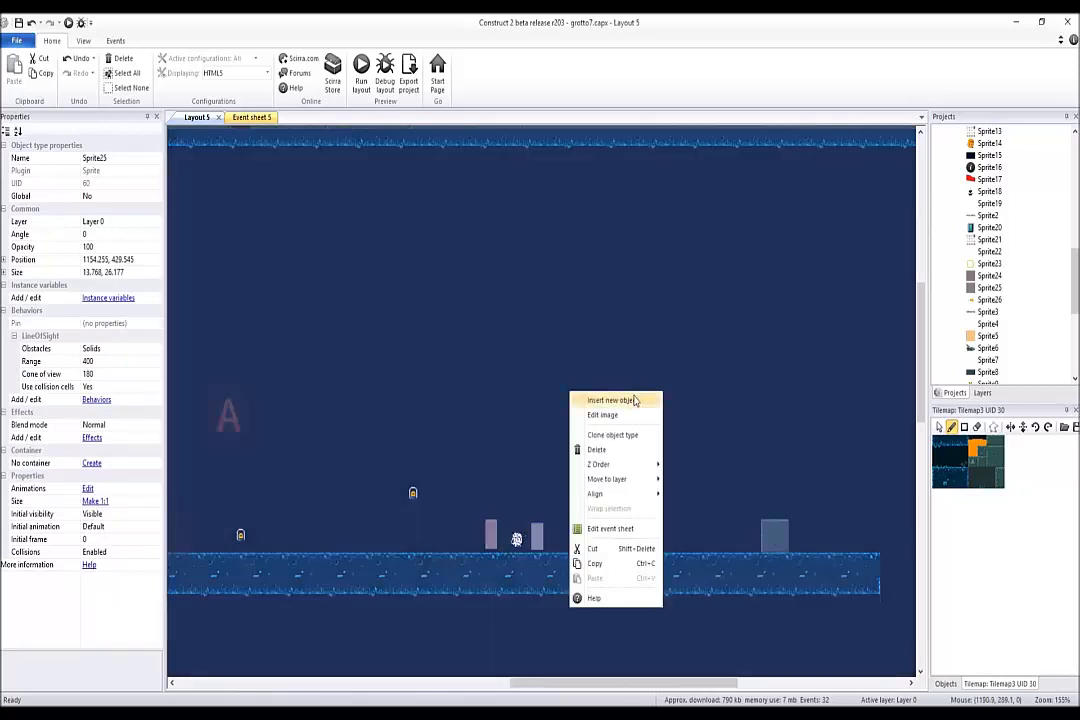
pyautogui.click(612, 400)
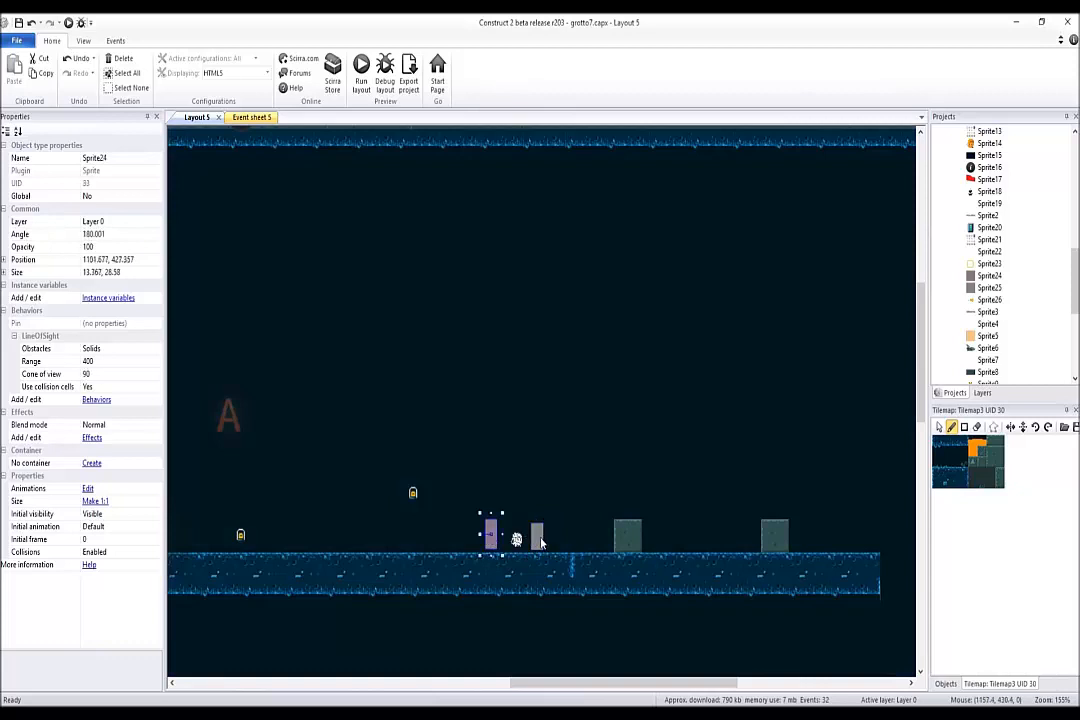
pyautogui.click(536, 536)
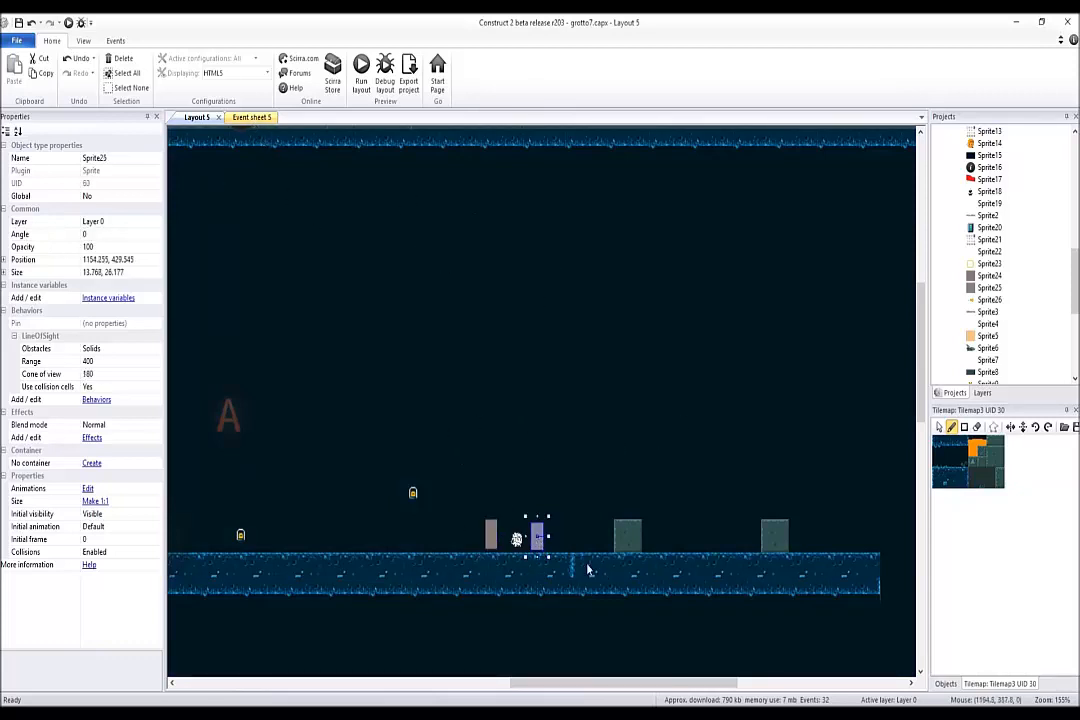
pyautogui.click(250, 116)
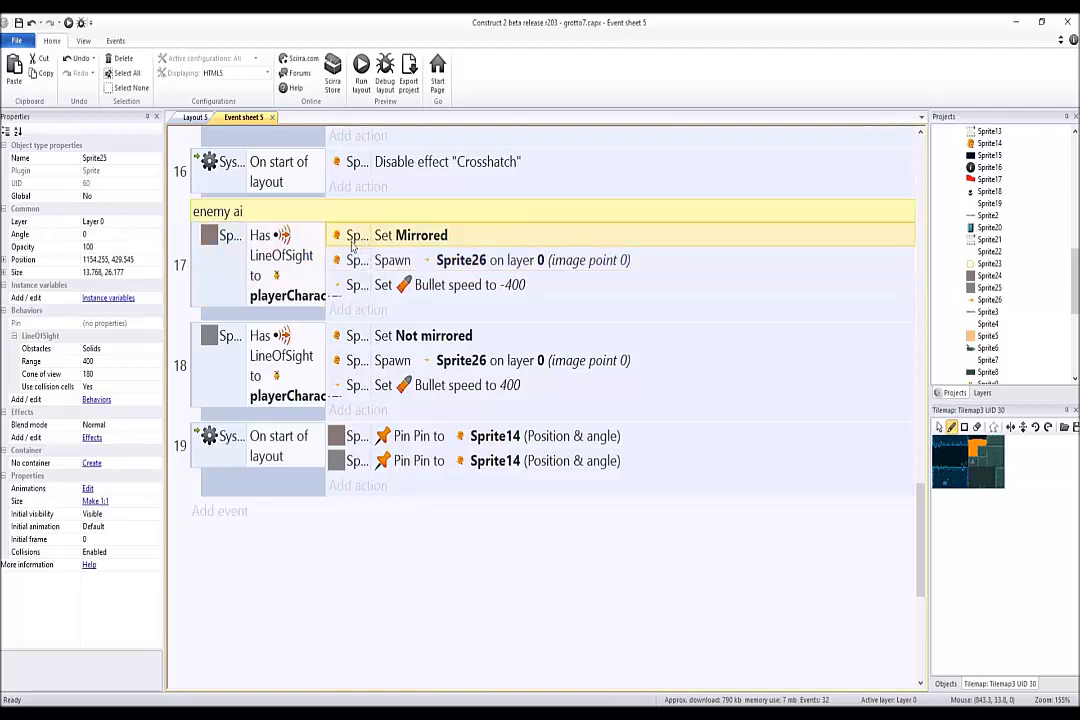
pyautogui.moveTo(290, 364)
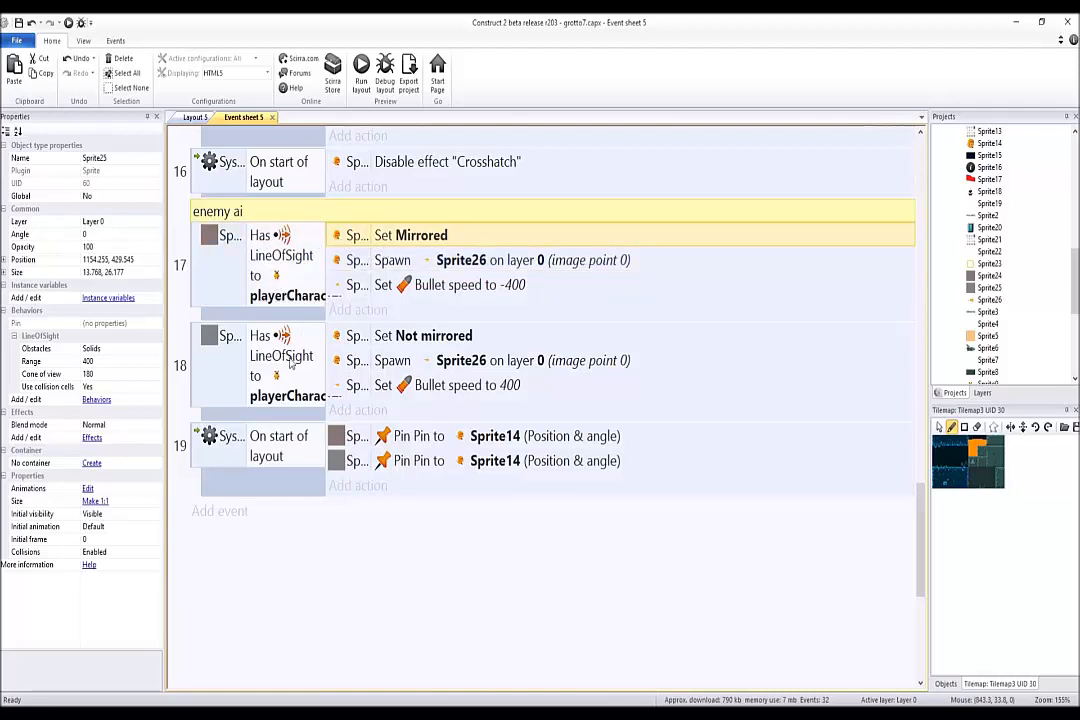
pyautogui.click(284, 360)
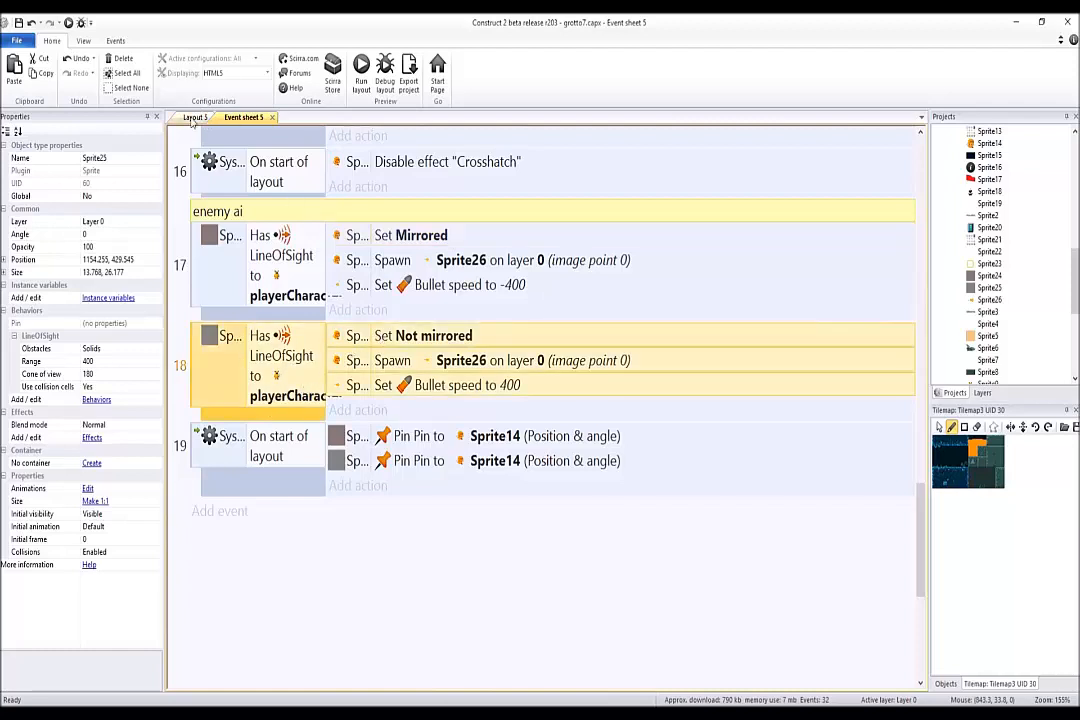
pyautogui.click(196, 116)
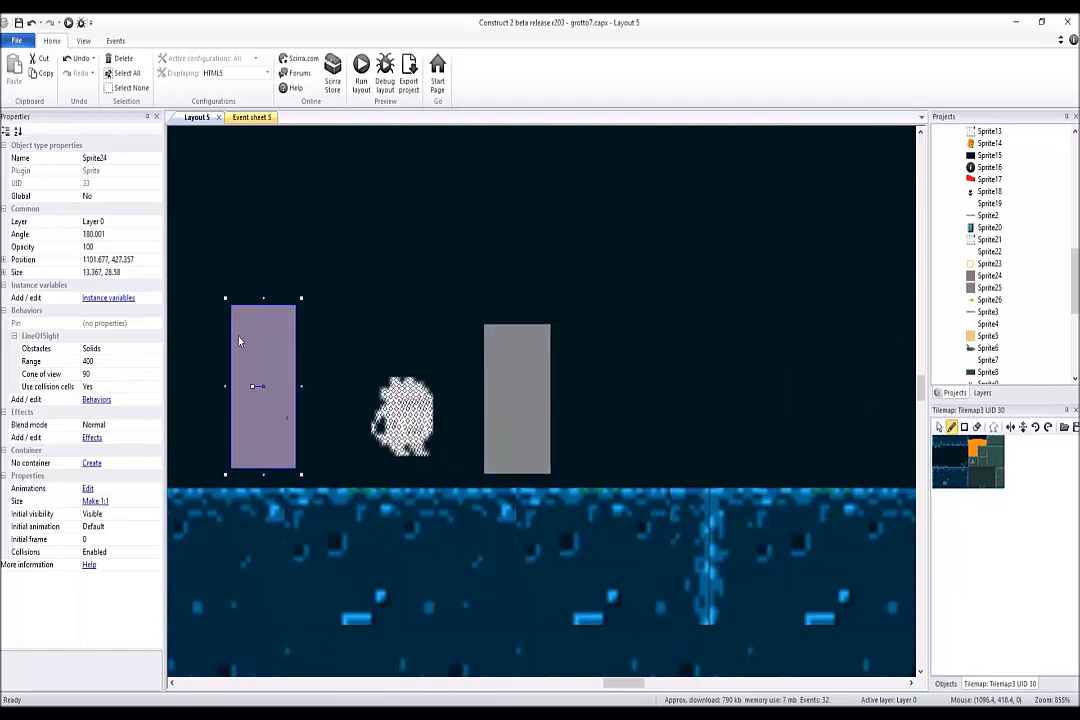
pyautogui.moveTo(348, 496)
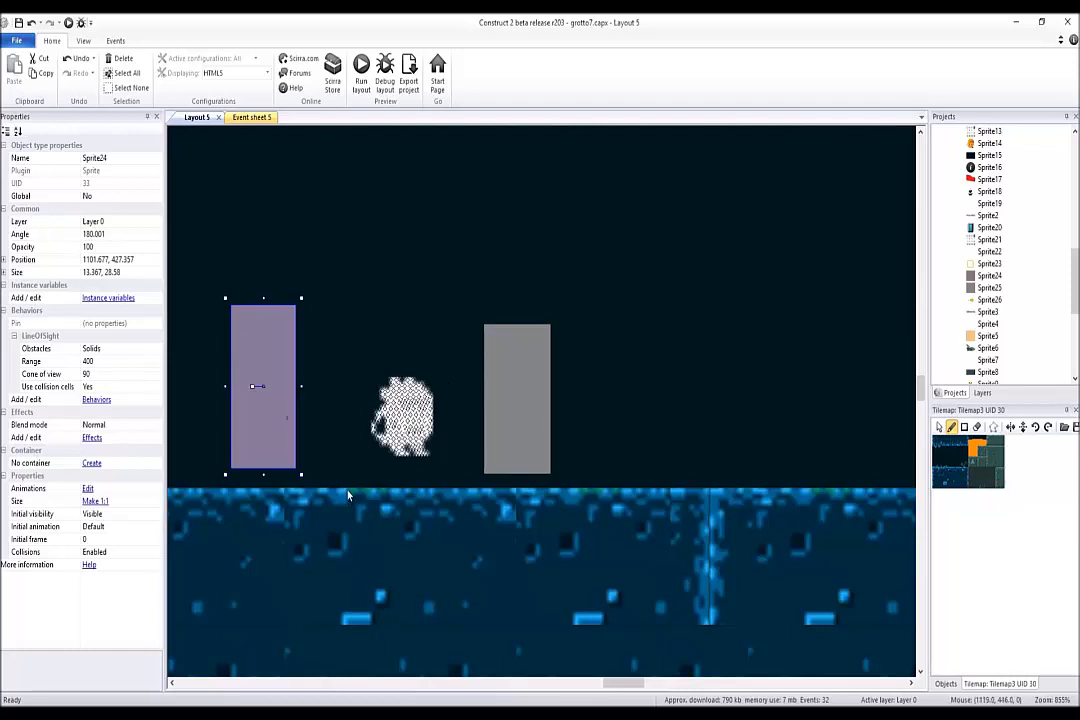
pyautogui.moveTo(452, 452)
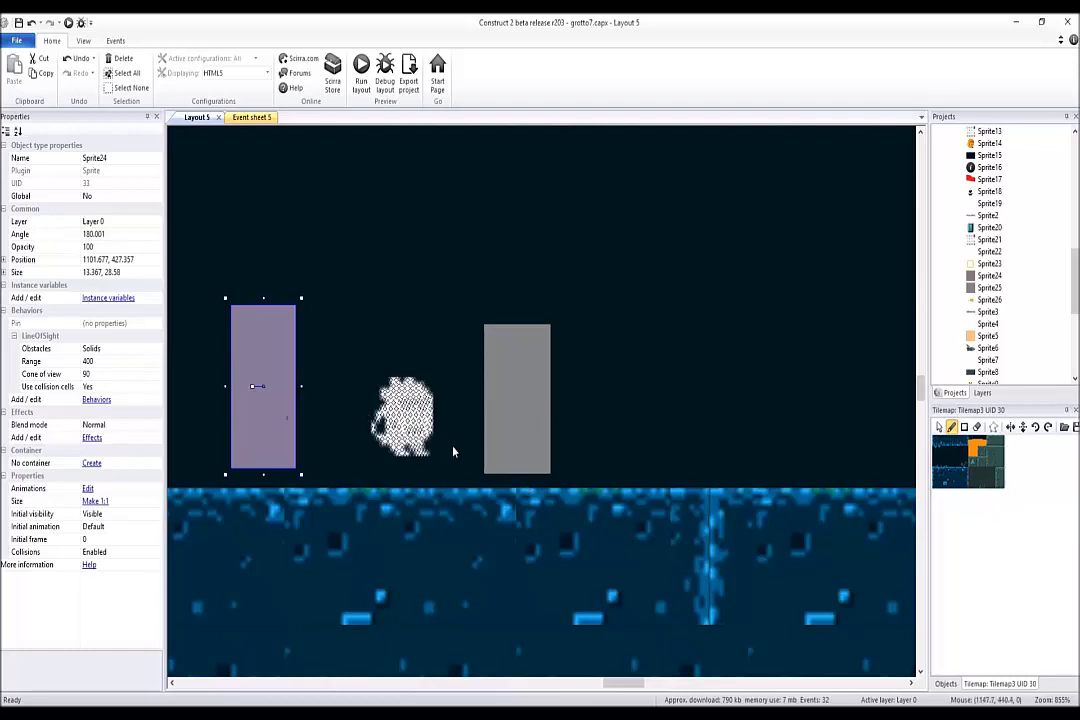
pyautogui.click(402, 418)
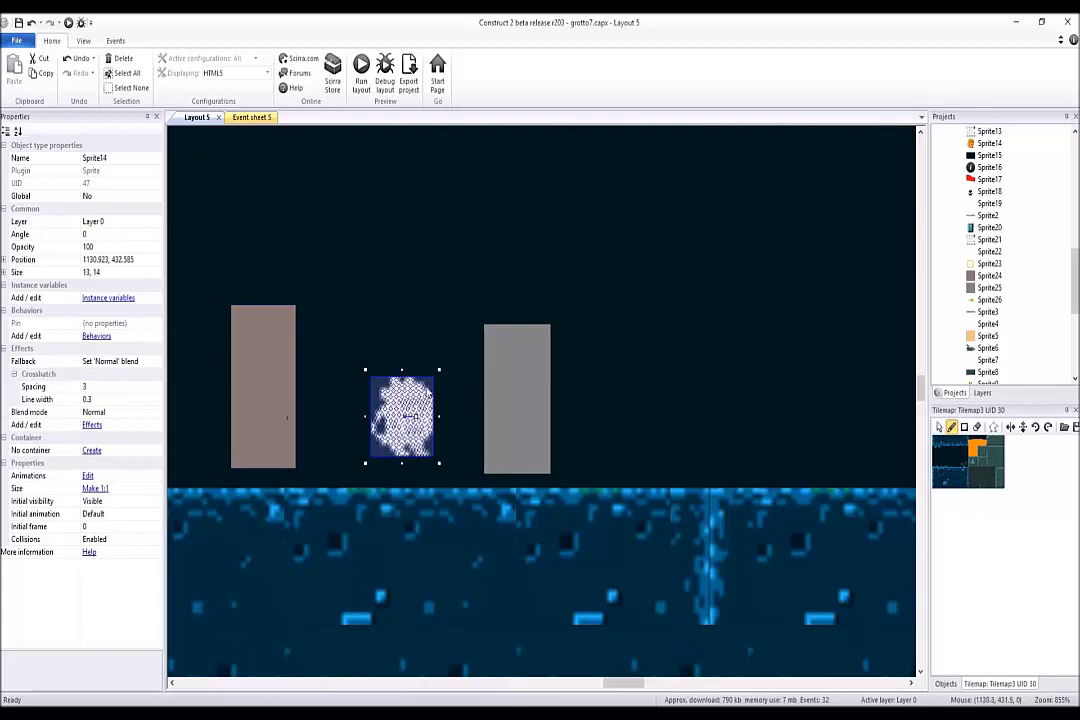
pyautogui.moveTo(738, 470)
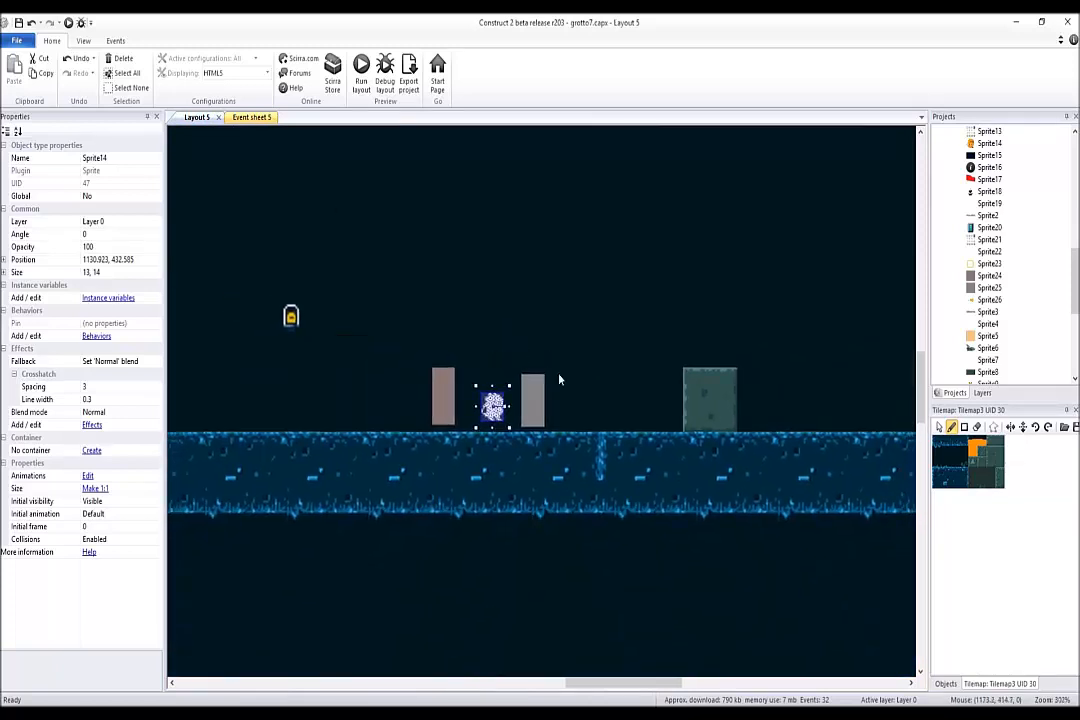
pyautogui.moveTo(510, 344)
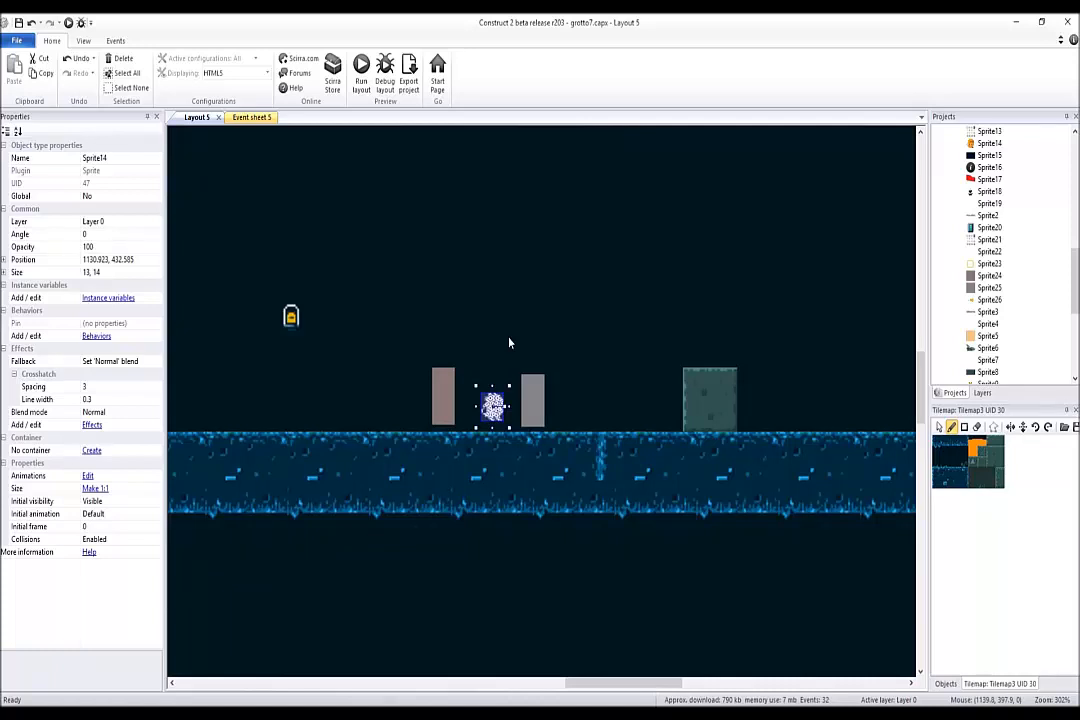
pyautogui.moveTo(252, 158)
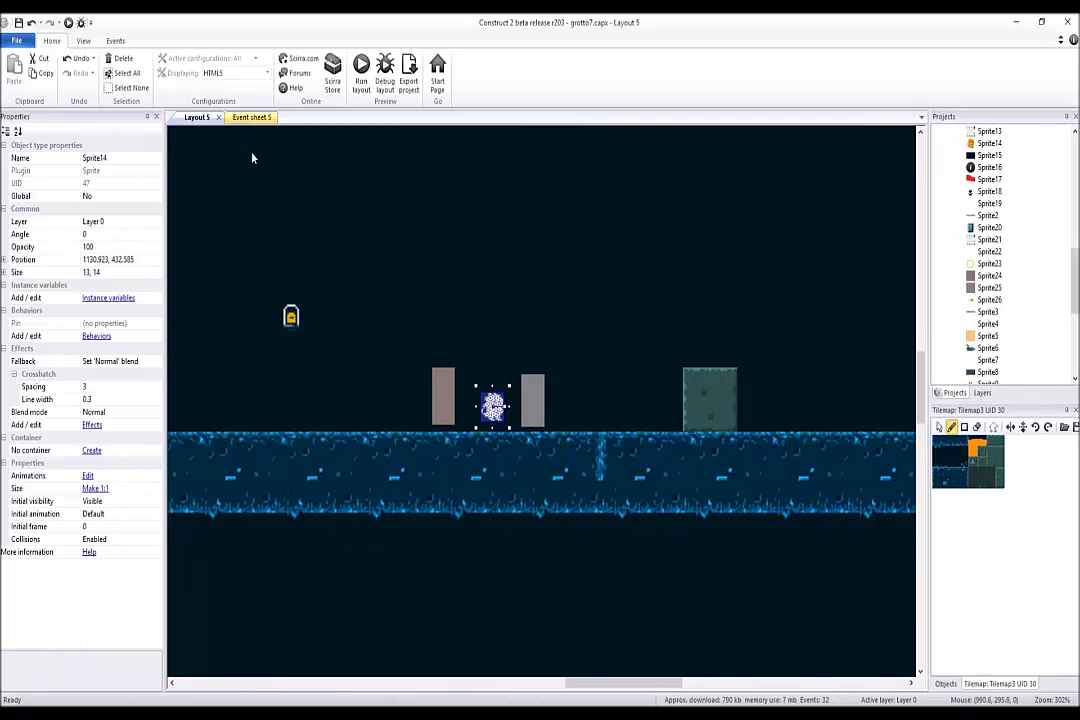
pyautogui.click(96, 336)
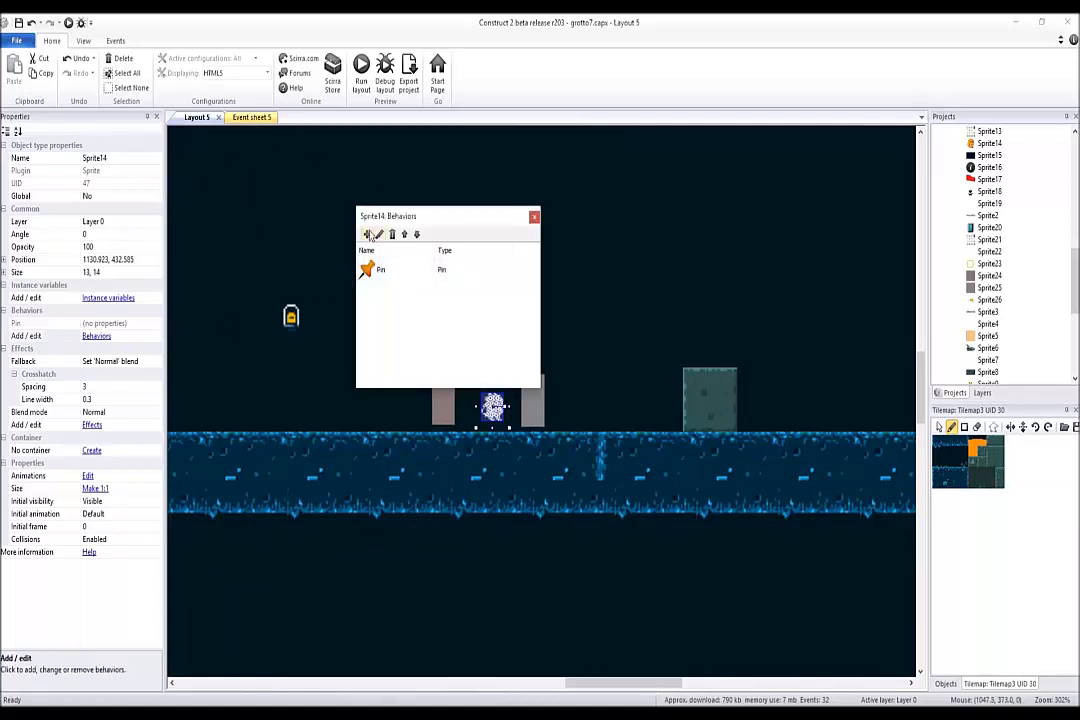
pyautogui.click(368, 234)
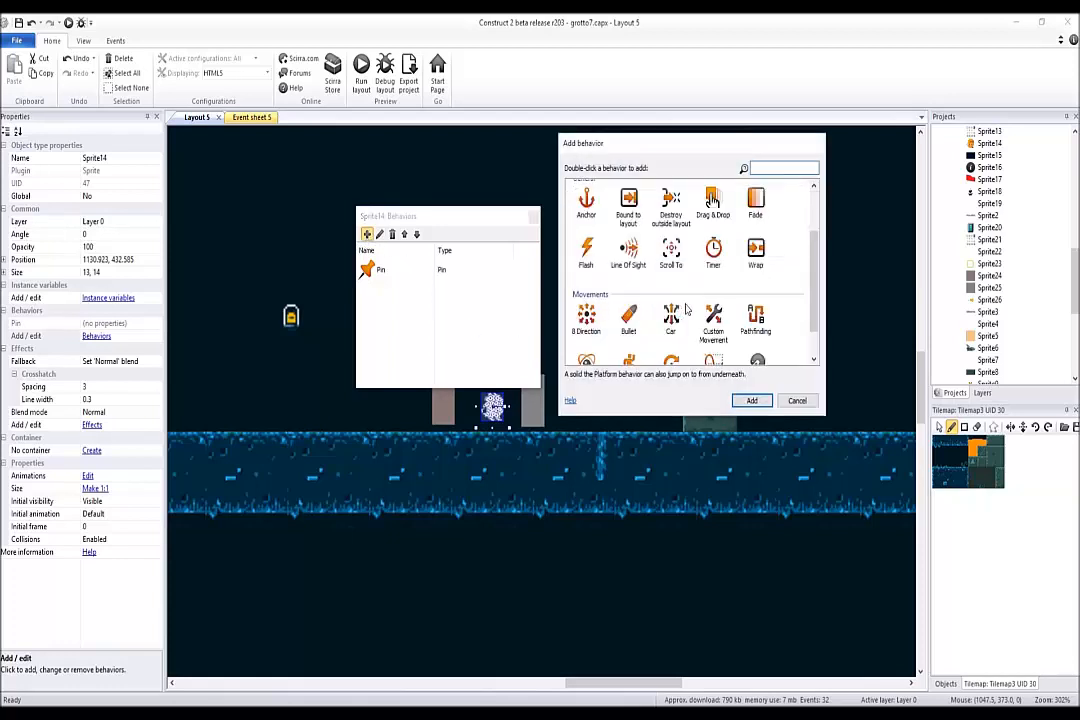
pyautogui.scroll(-3)
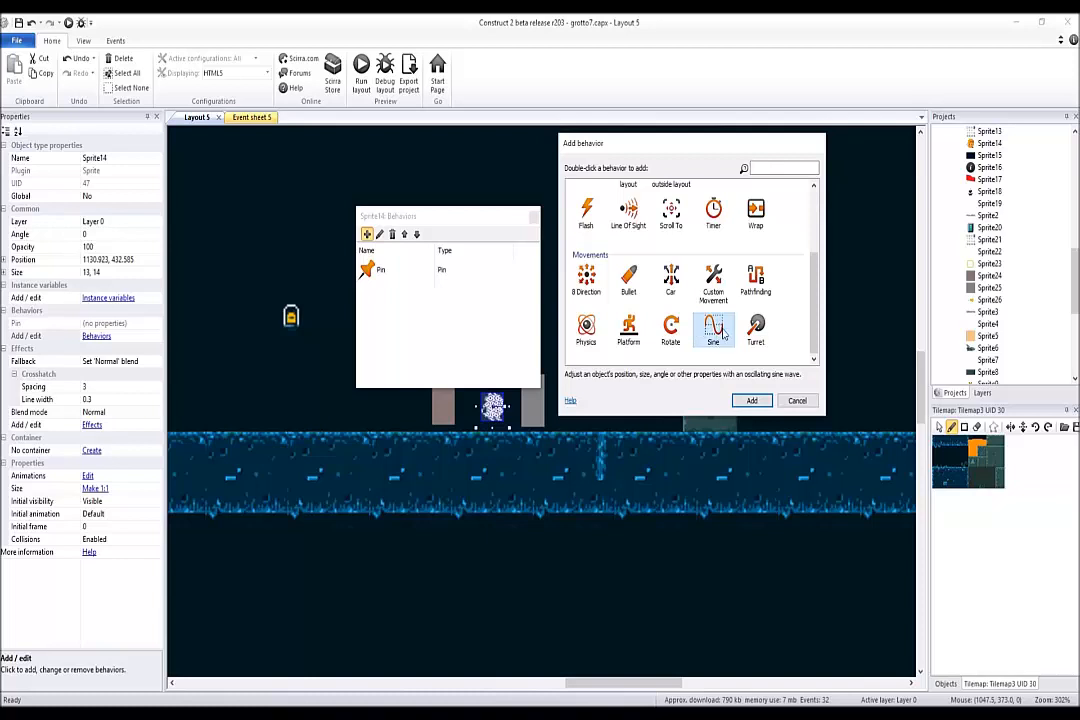
pyautogui.moveTo(756, 280)
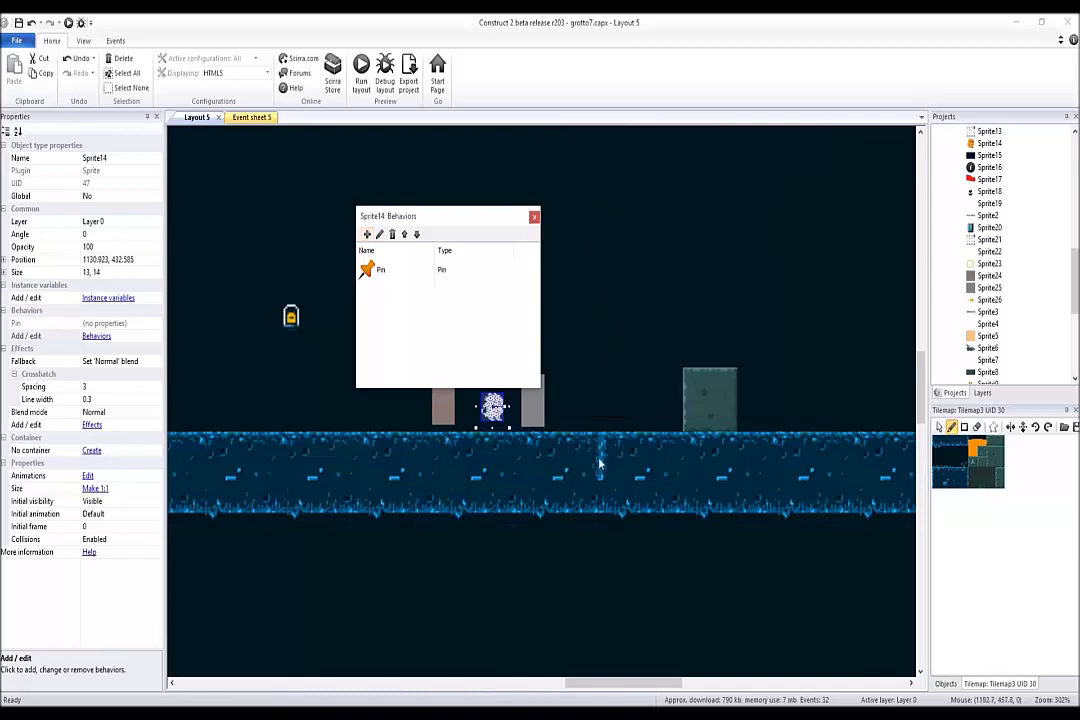
pyautogui.moveTo(220, 432)
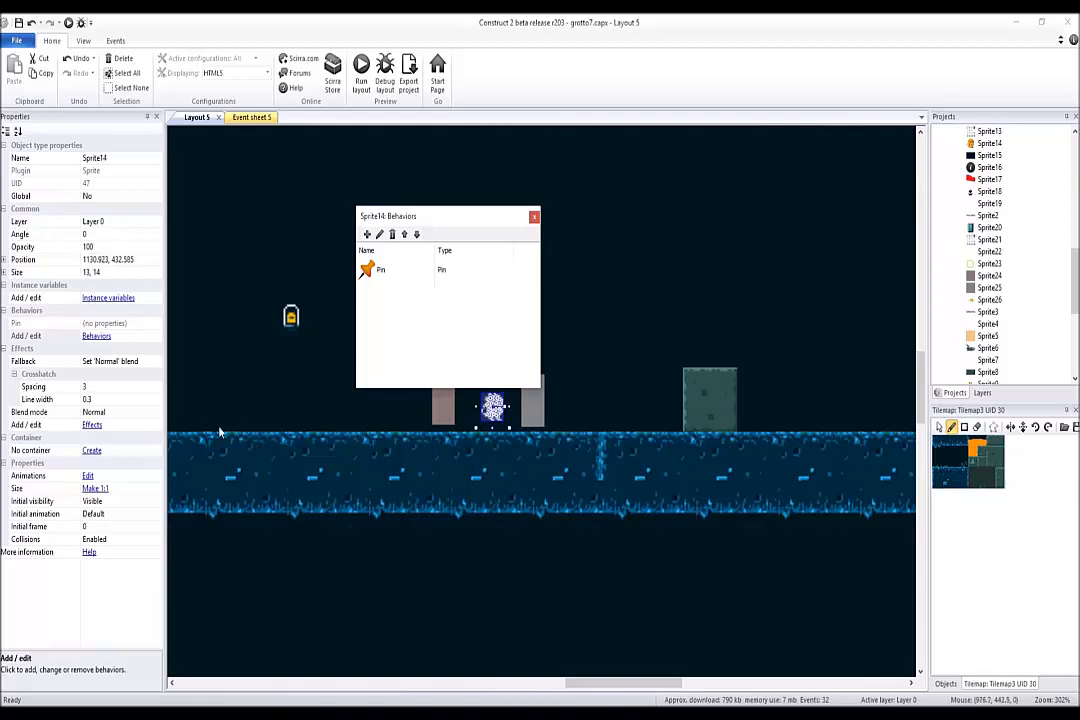
pyautogui.moveTo(394, 454)
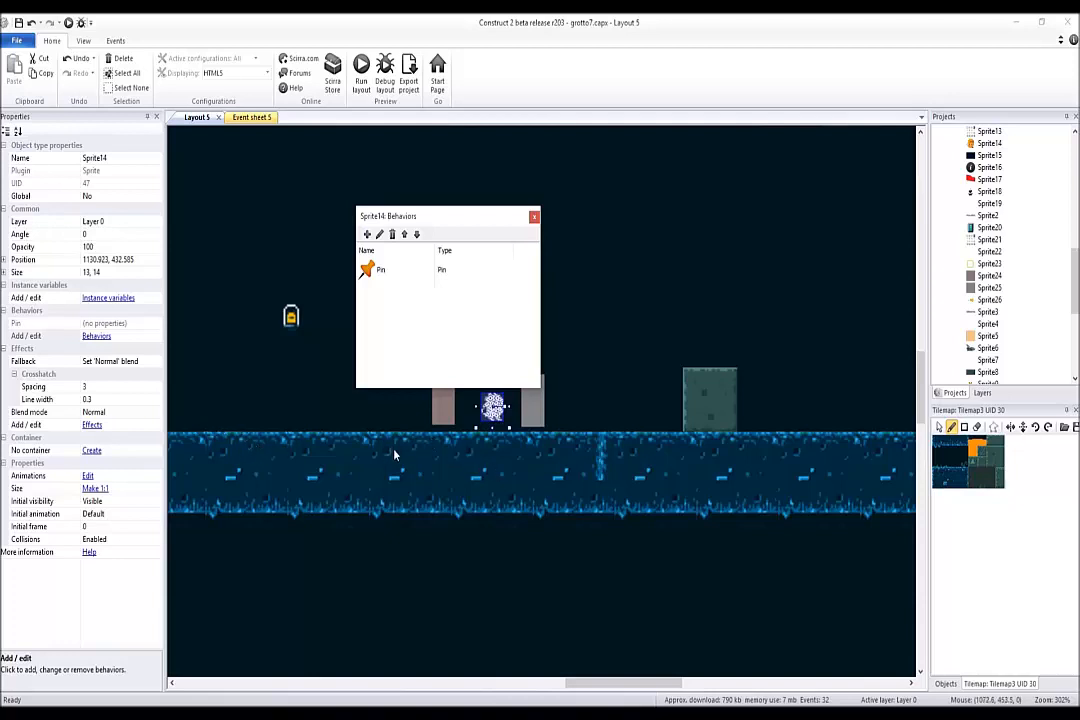
pyautogui.moveTo(532, 288)
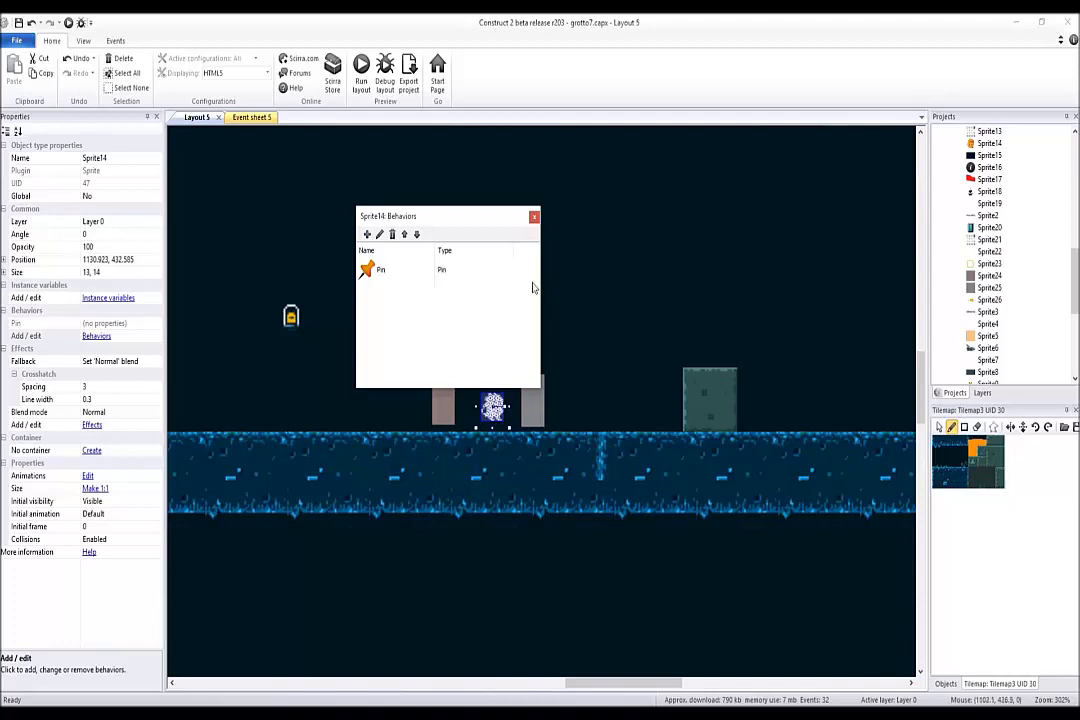
pyautogui.moveTo(620, 422)
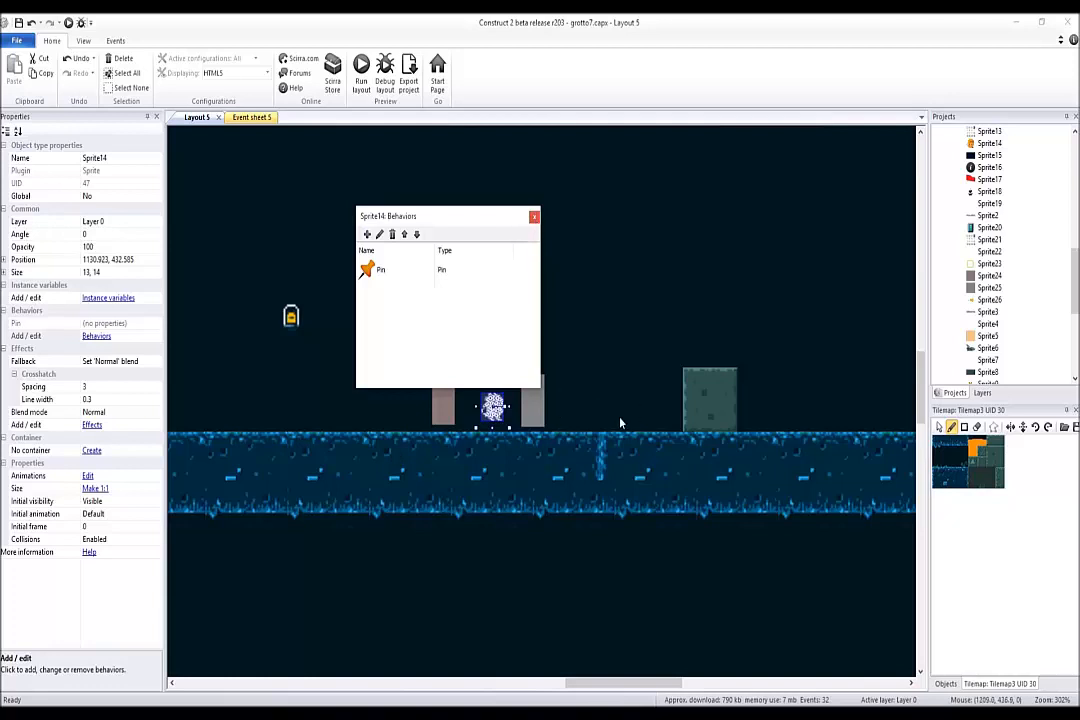
pyautogui.moveTo(324, 434)
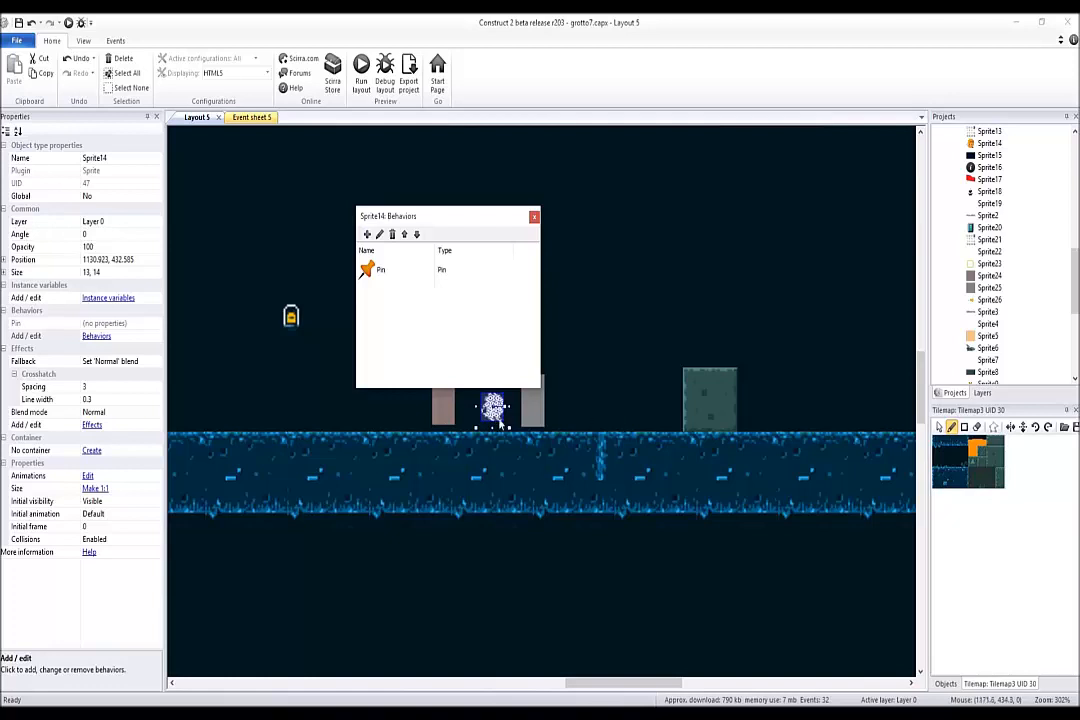
pyautogui.moveTo(626, 412)
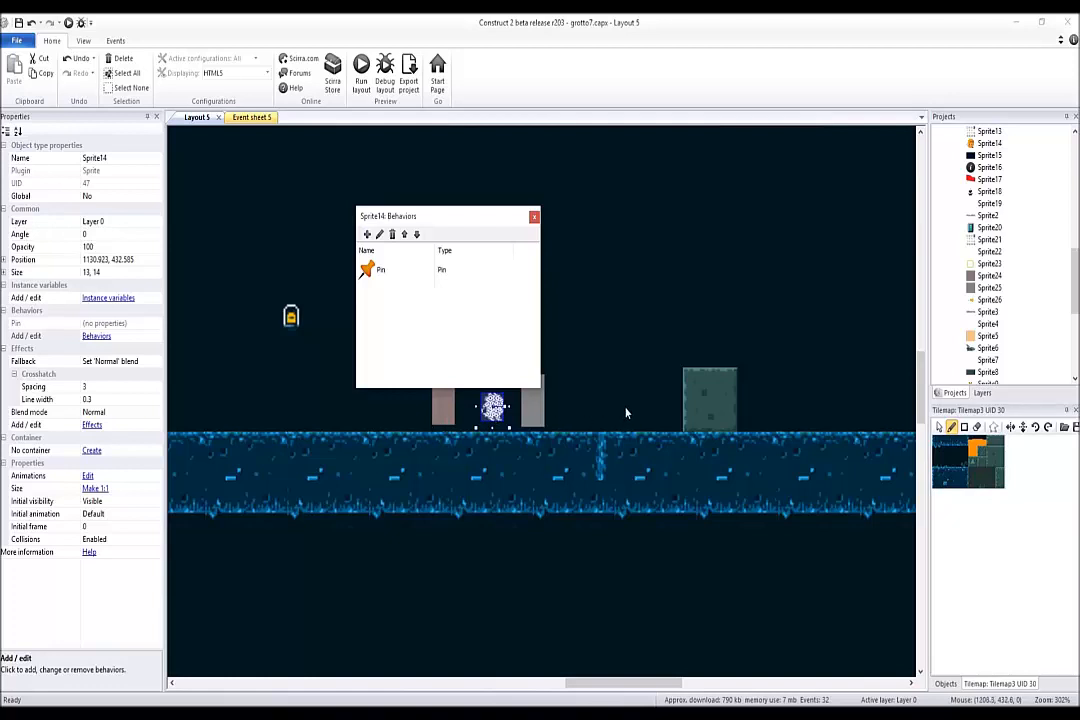
pyautogui.moveTo(498, 240)
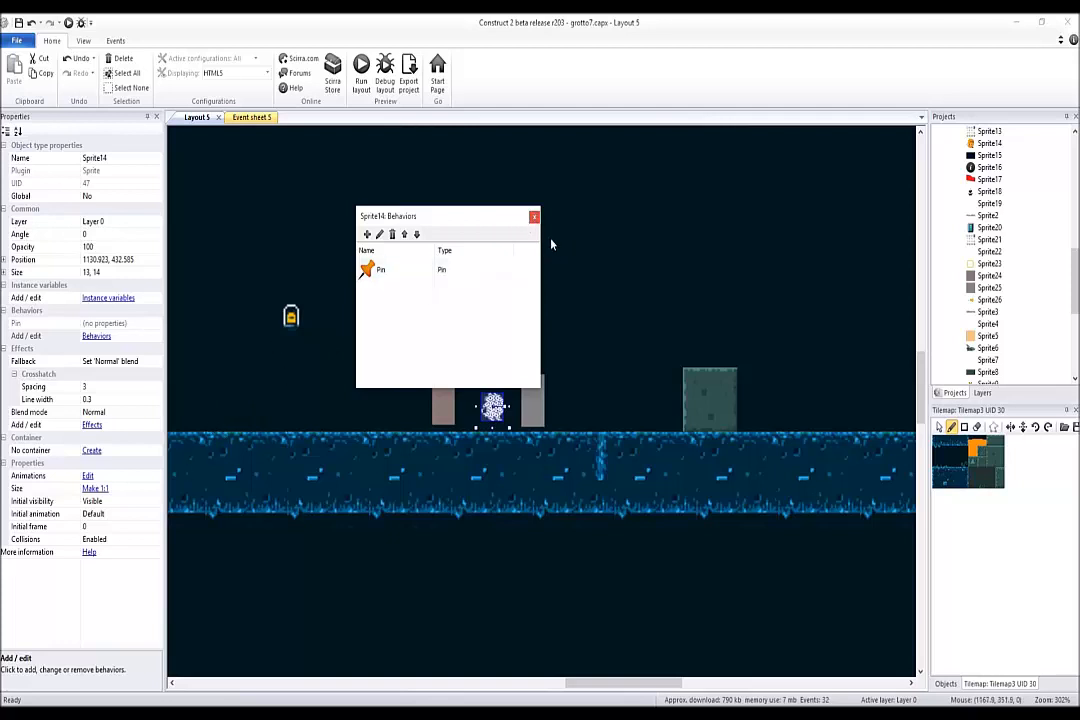
pyautogui.click(532, 216)
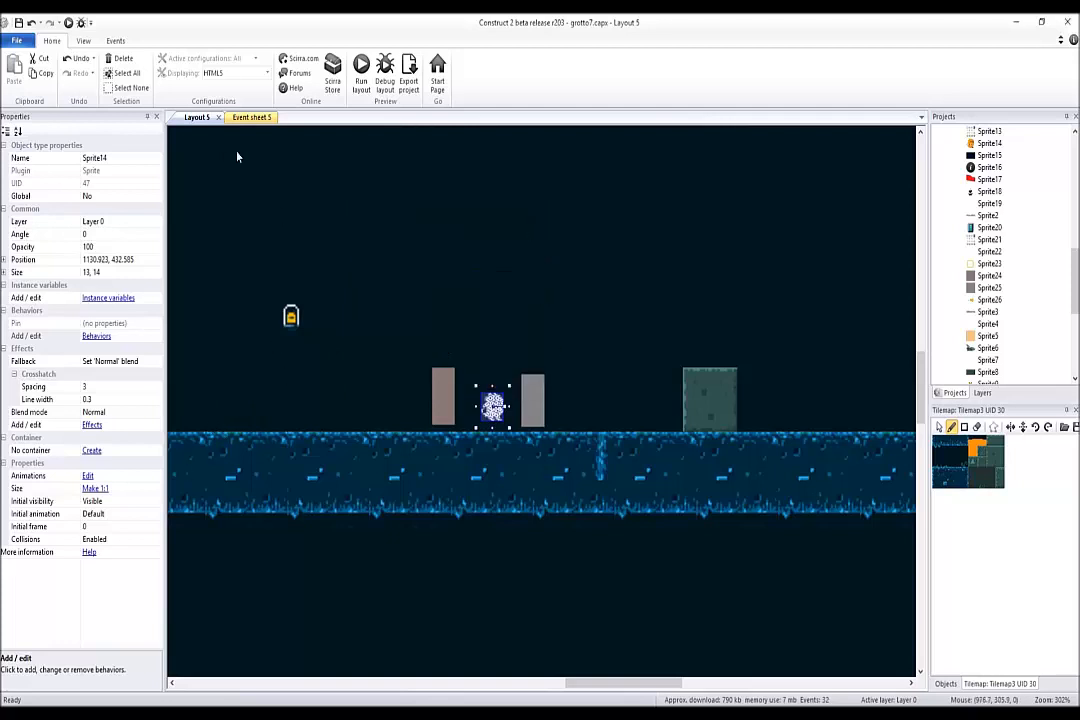
pyautogui.click(252, 116)
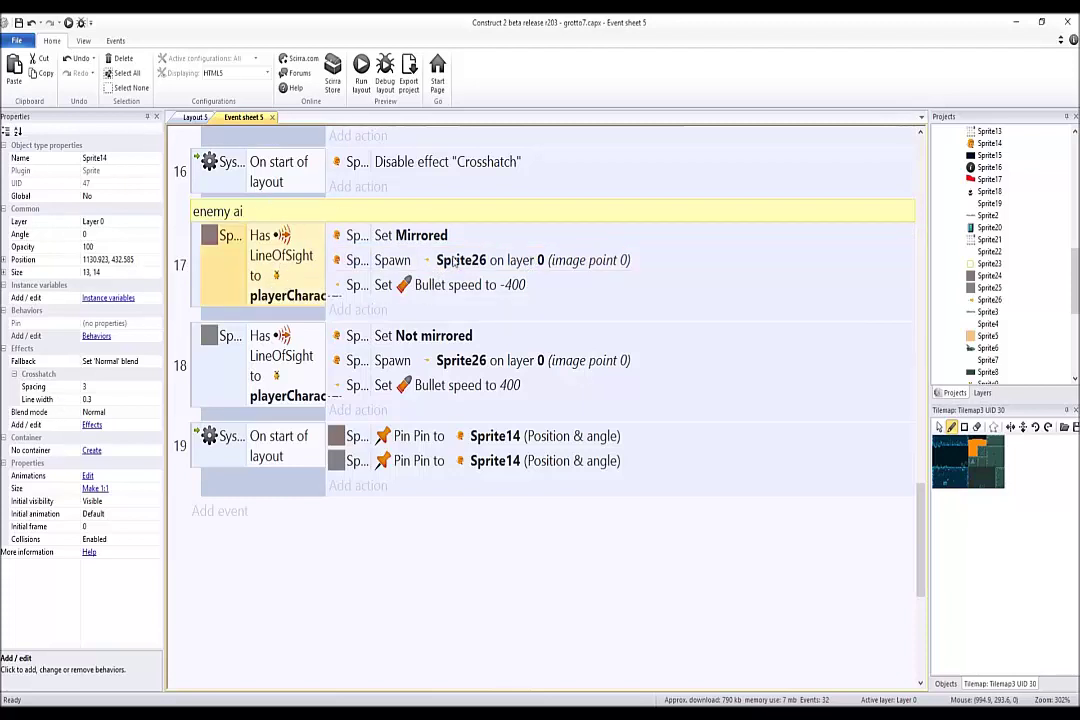
pyautogui.click(196, 116)
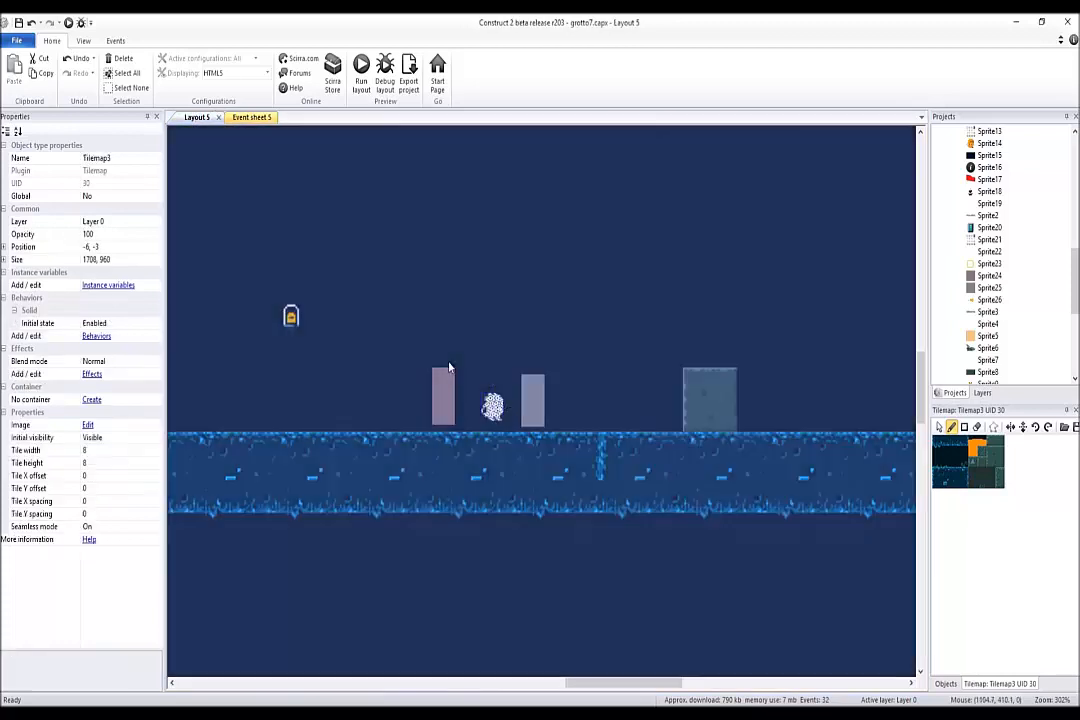
pyautogui.click(442, 396)
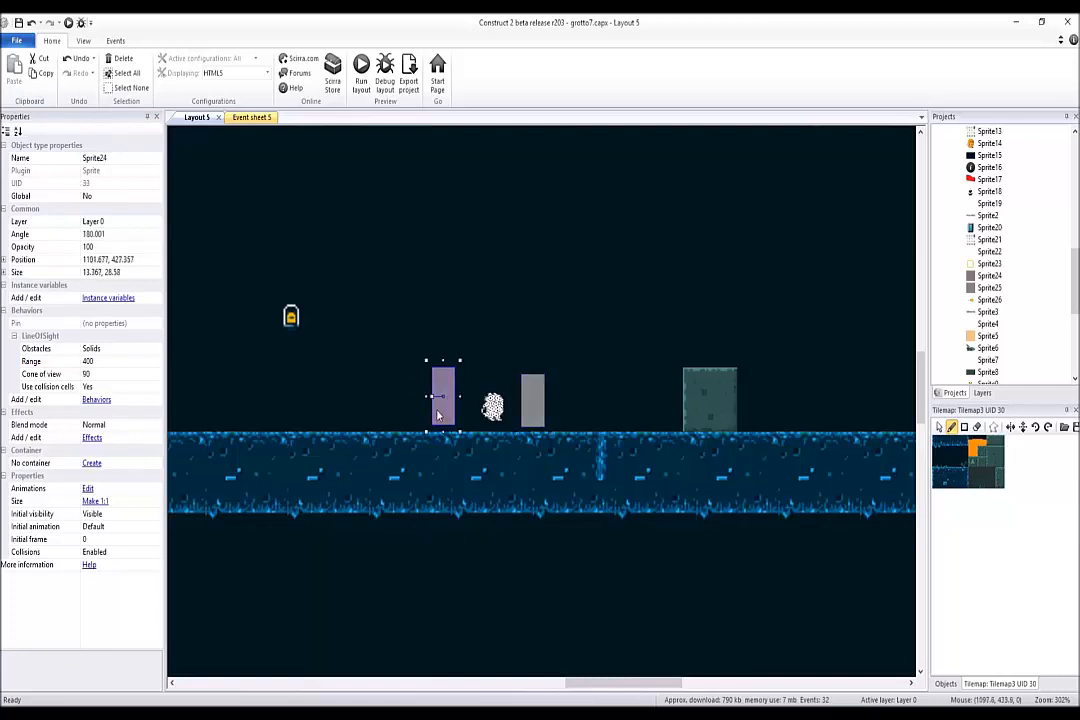
pyautogui.moveTo(532, 396)
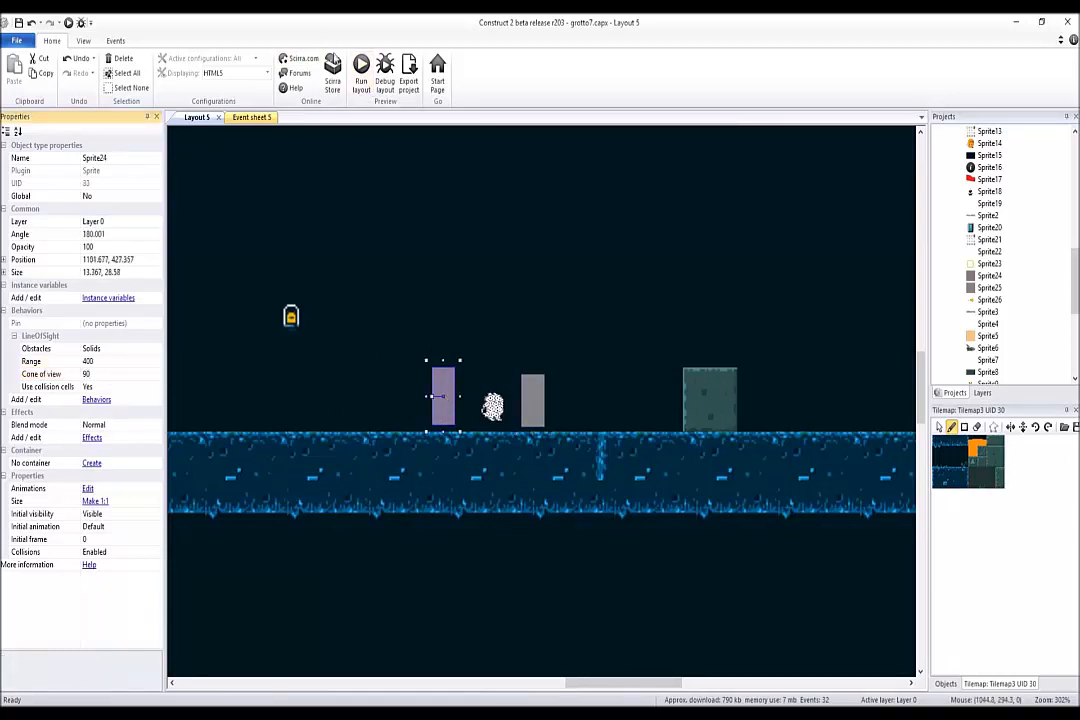
pyautogui.moveTo(686, 186)
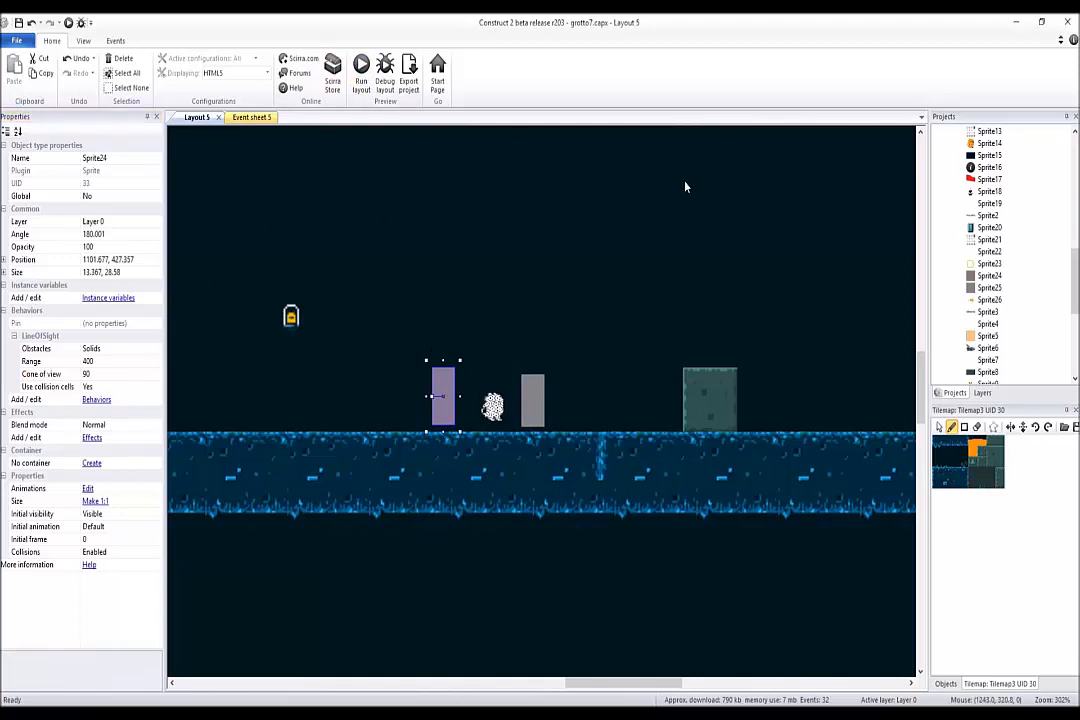
pyautogui.click(356, 64)
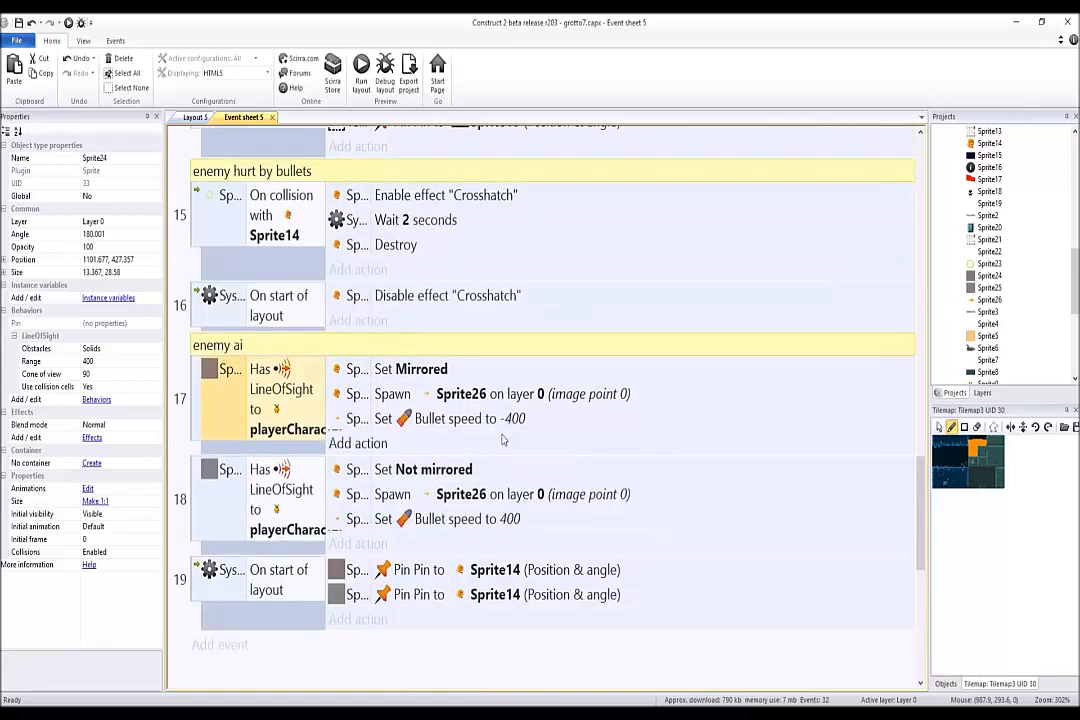
# - Select the enemy's sensor sprite on the long platform in the level layout
pyautogui.scroll(-3)
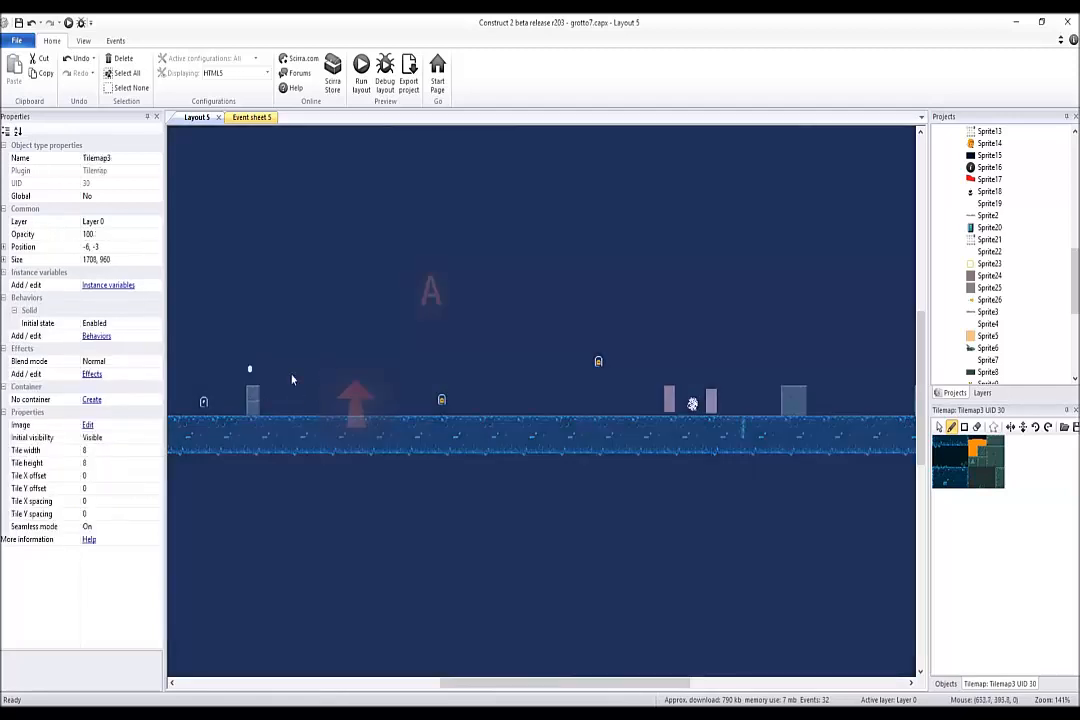
pyautogui.moveTo(276, 404)
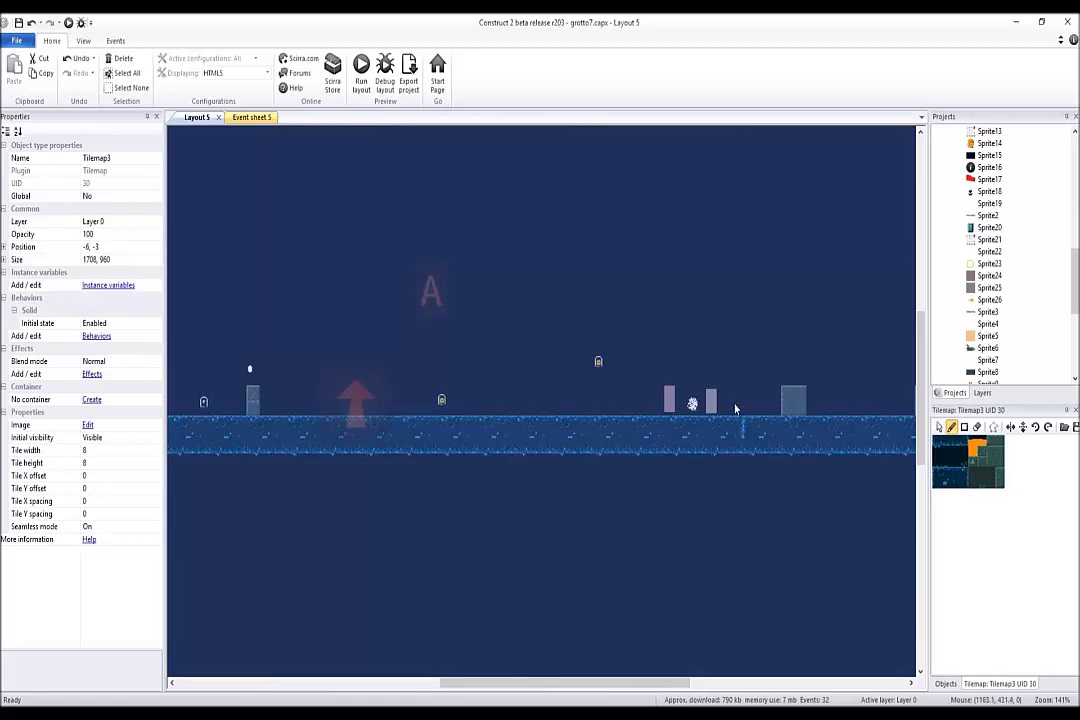
pyautogui.click(710, 402)
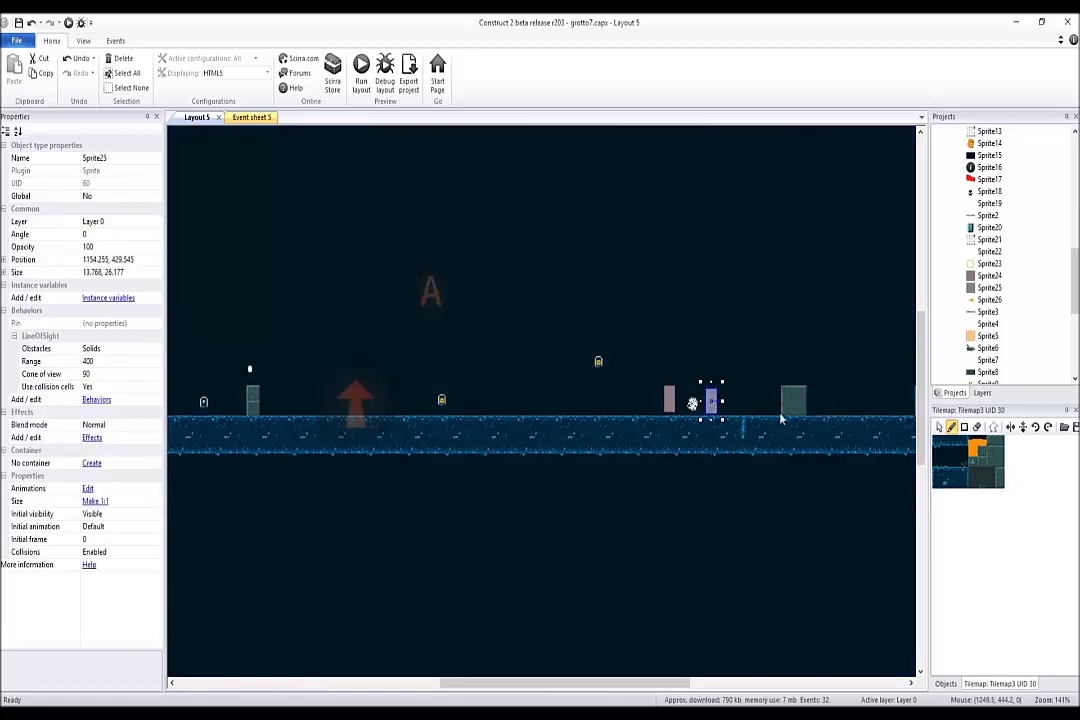
pyautogui.moveTo(472, 374)
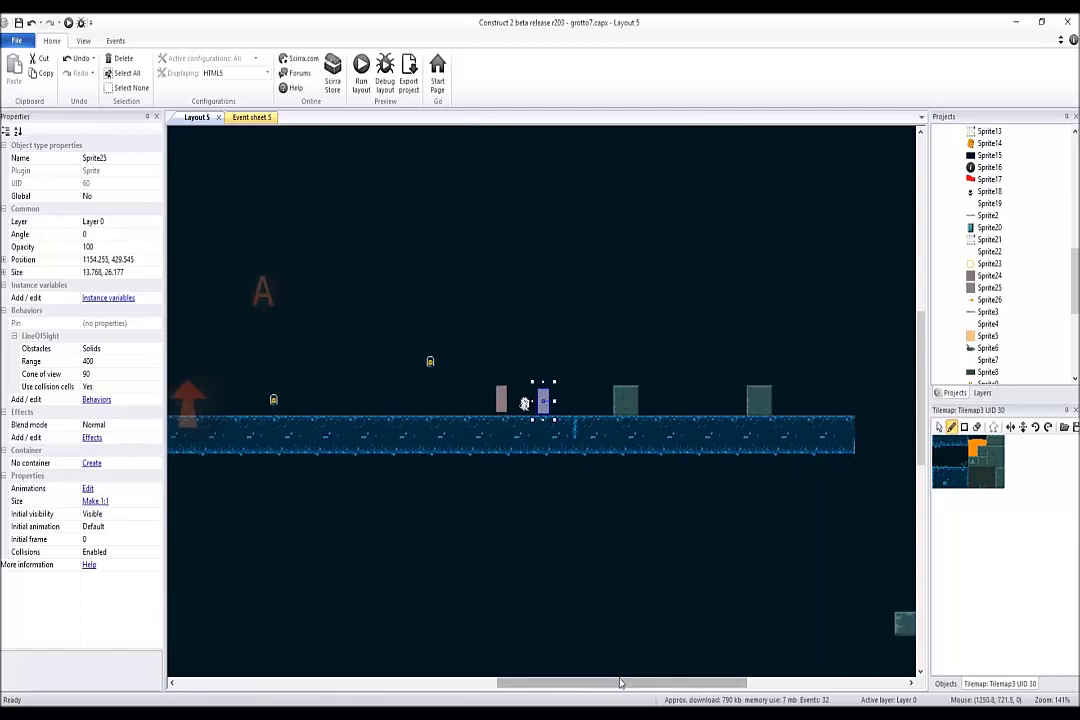
pyautogui.moveTo(596, 520)
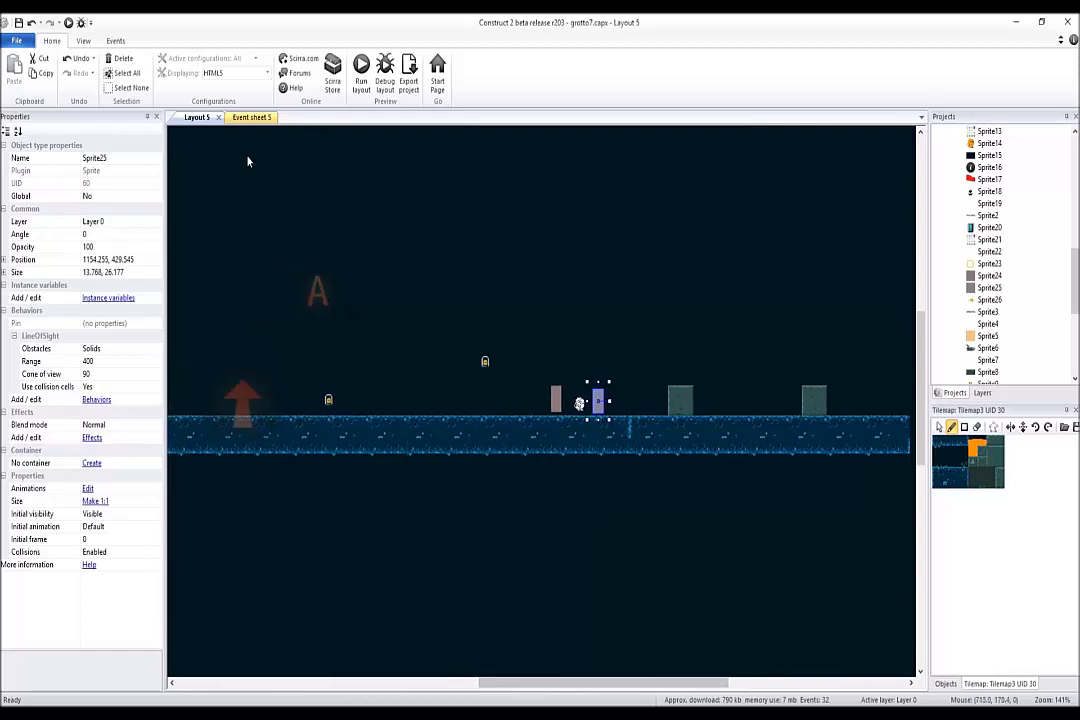
pyautogui.moveTo(252, 116)
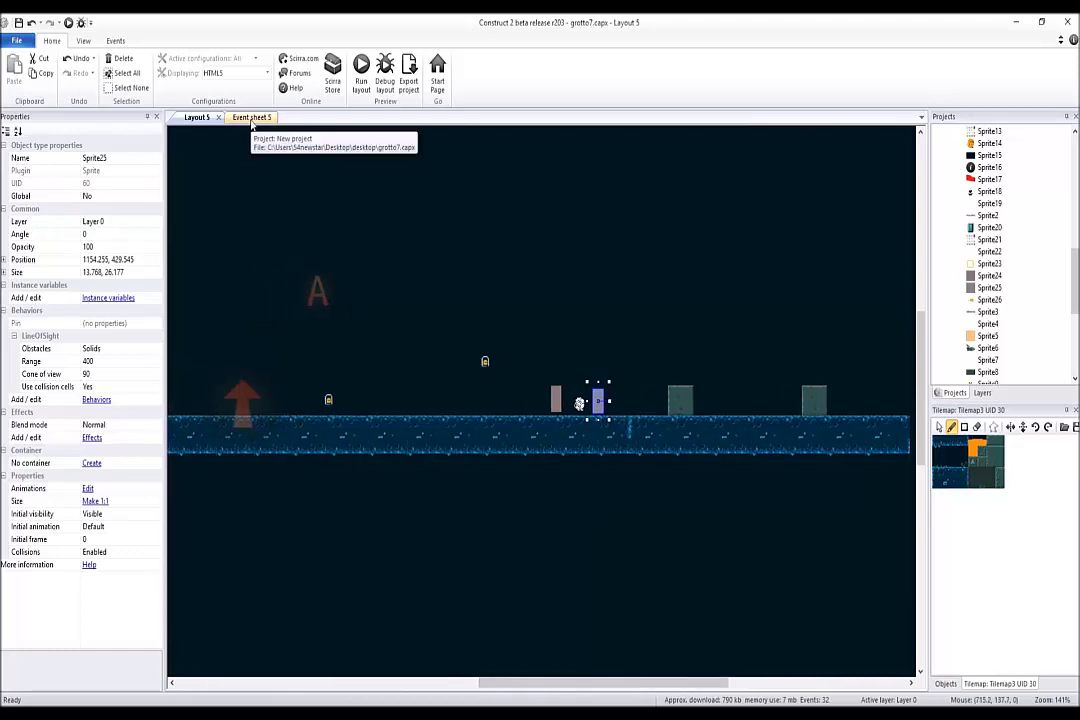